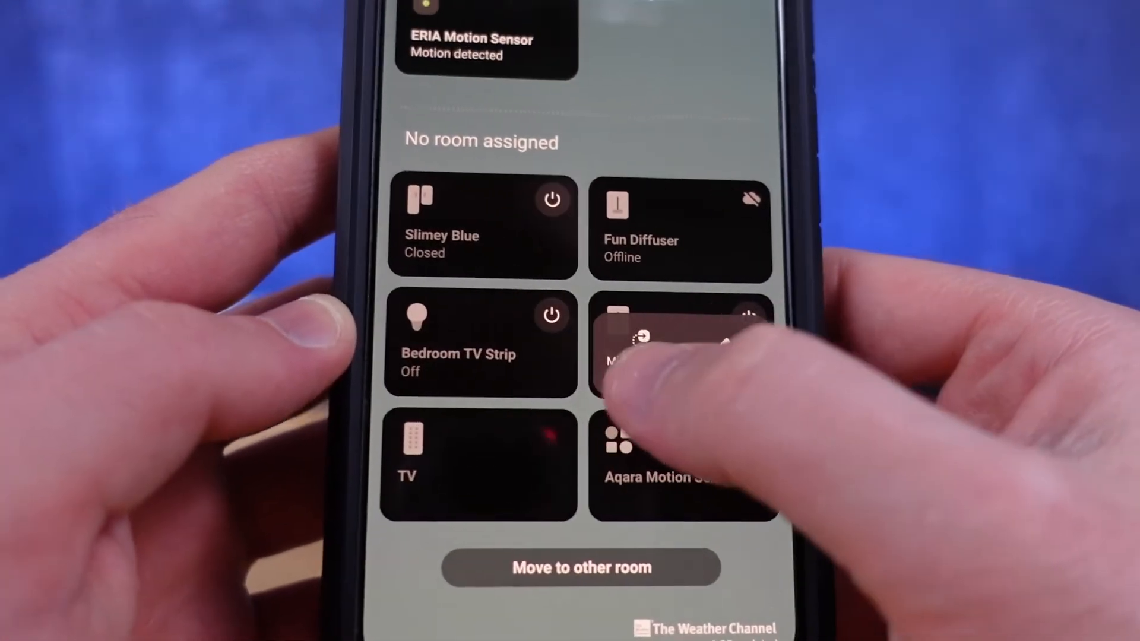
Show the Choose a room list for the Aqara Motion Sensor and look through it
left_click(580, 568)
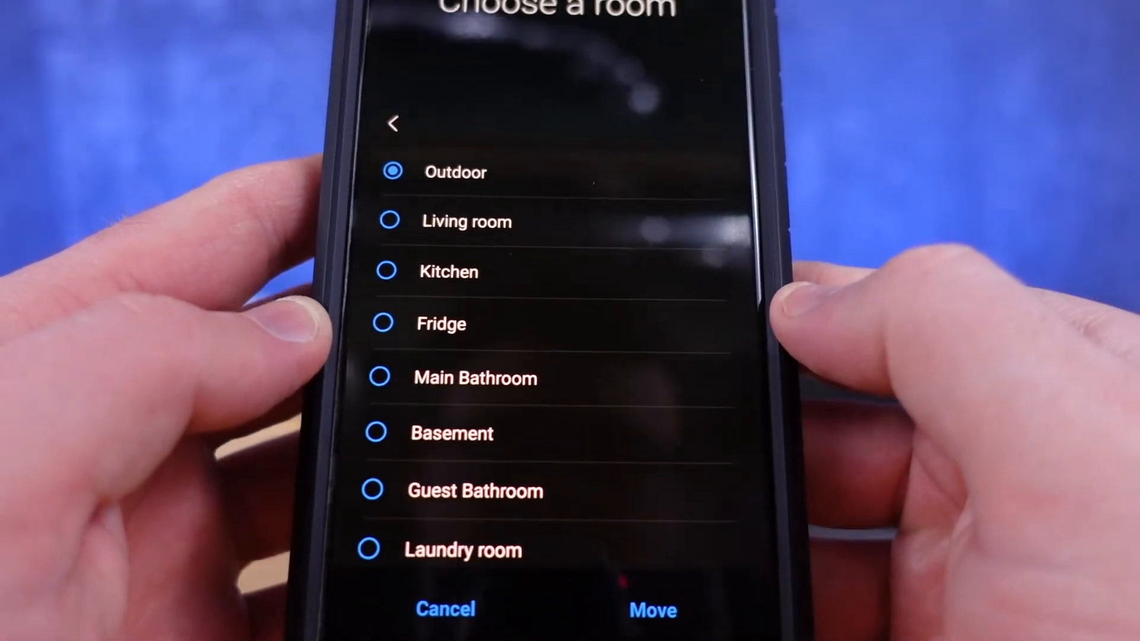
scroll("down", 3)
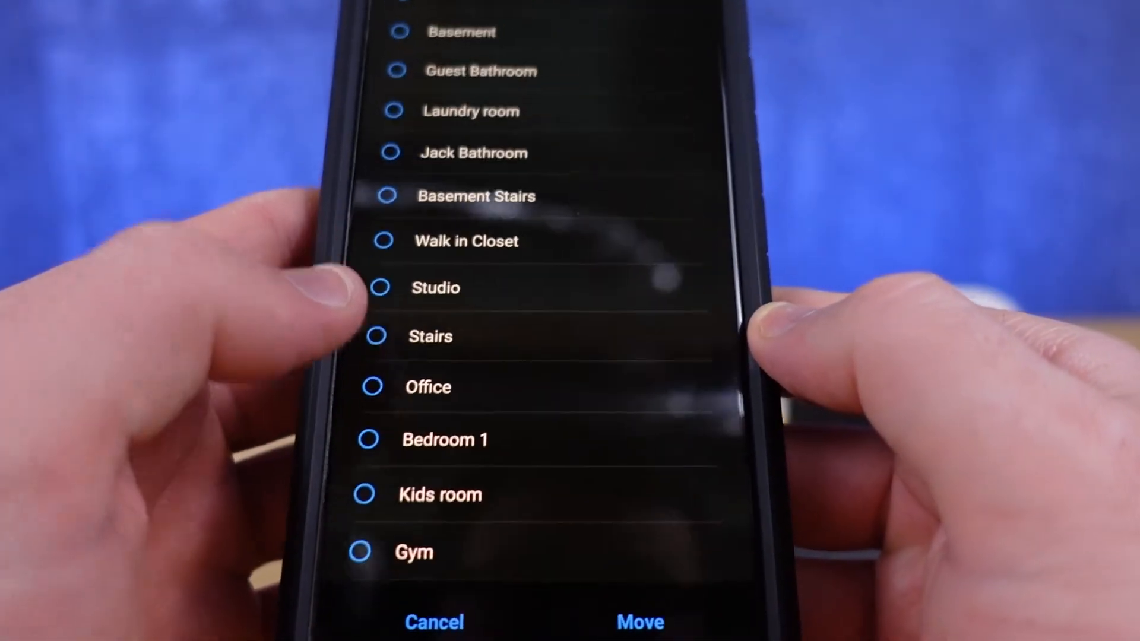
scroll("up", 3)
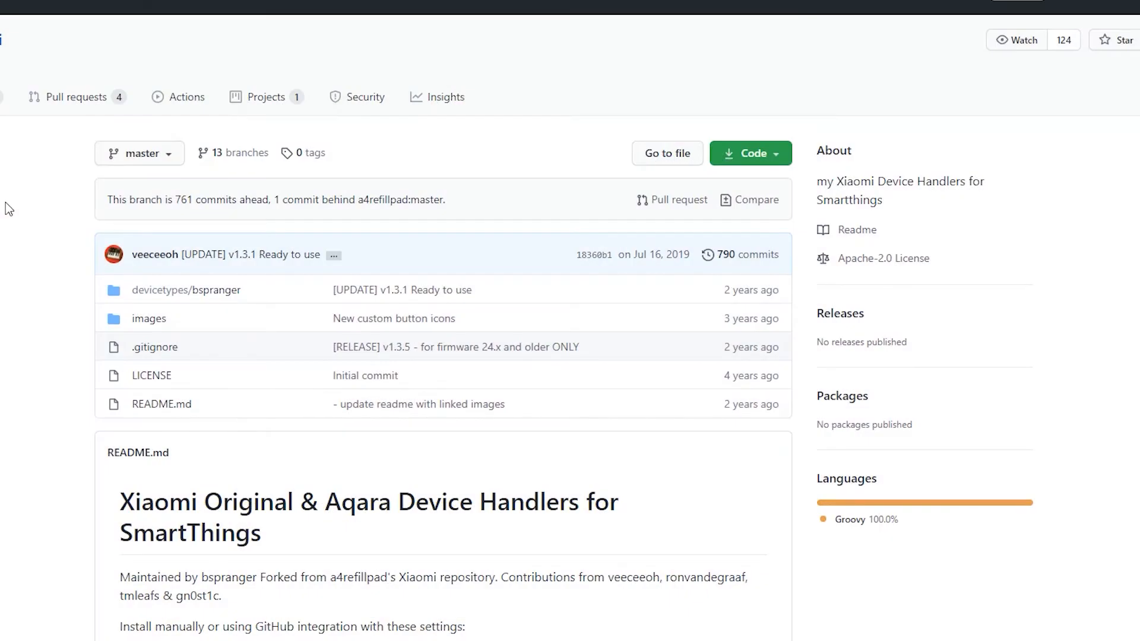
Reach xiaomi-aqara-motion-sensor.groovy inside the xiaomi-aqara-motion-sensor.src folder
scroll("down", 3)
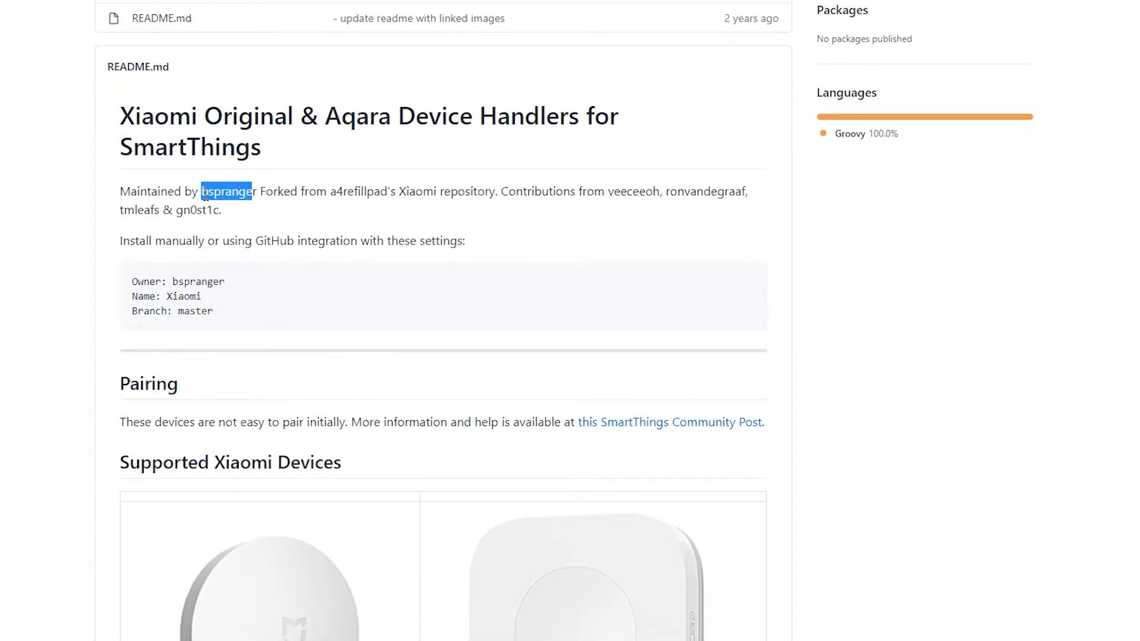
scroll("down", 3)
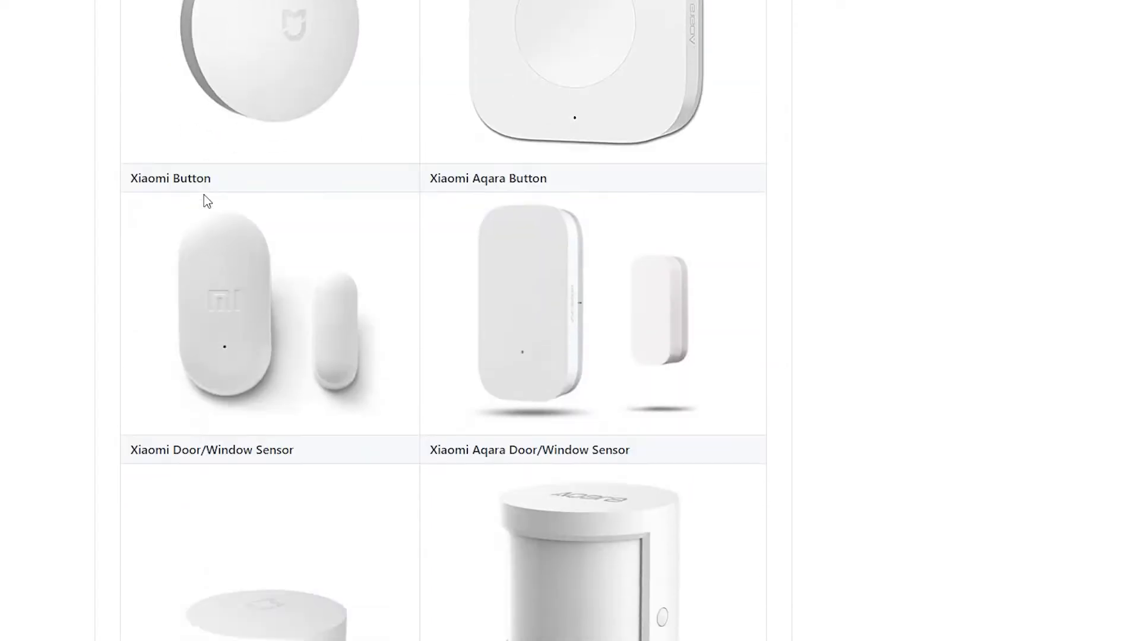
scroll("down", 3)
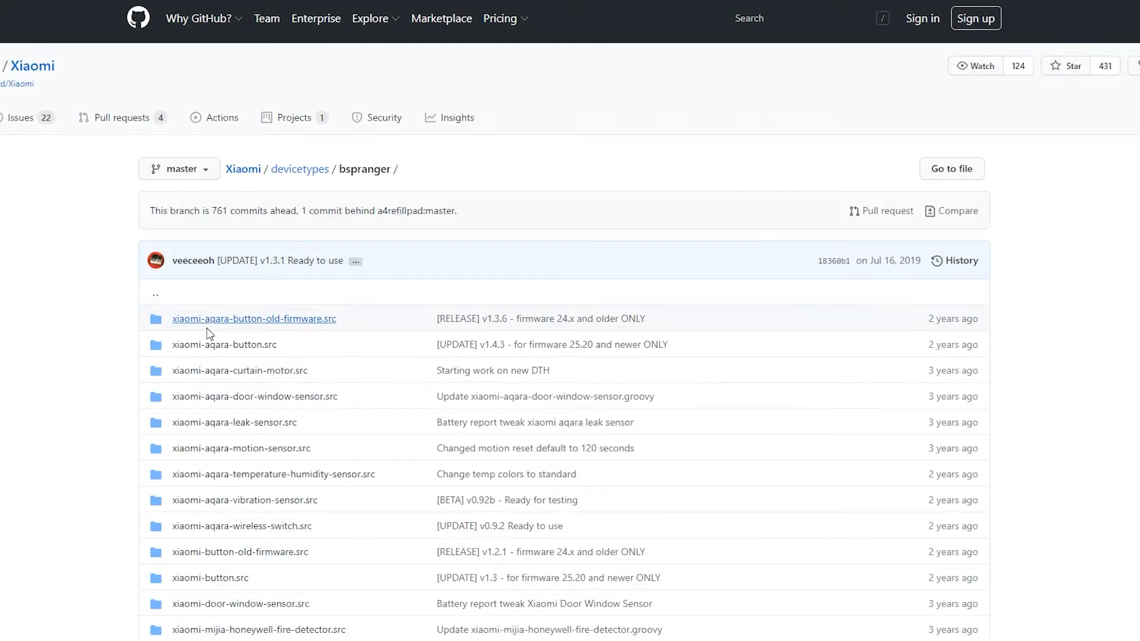
scroll("down", 3)
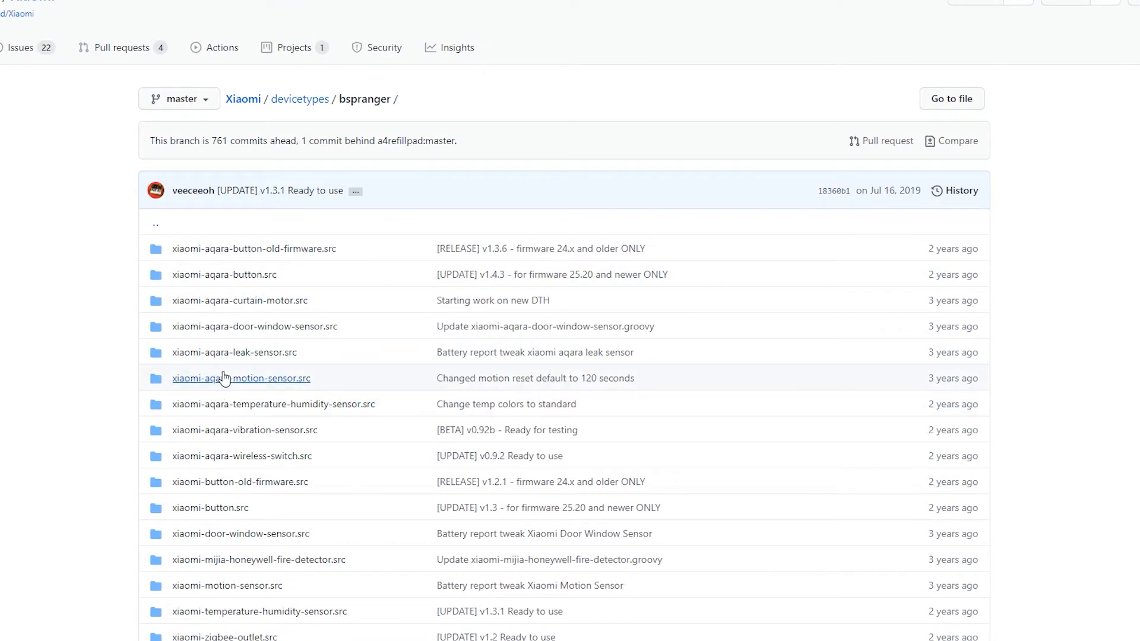
left_click(240, 377)
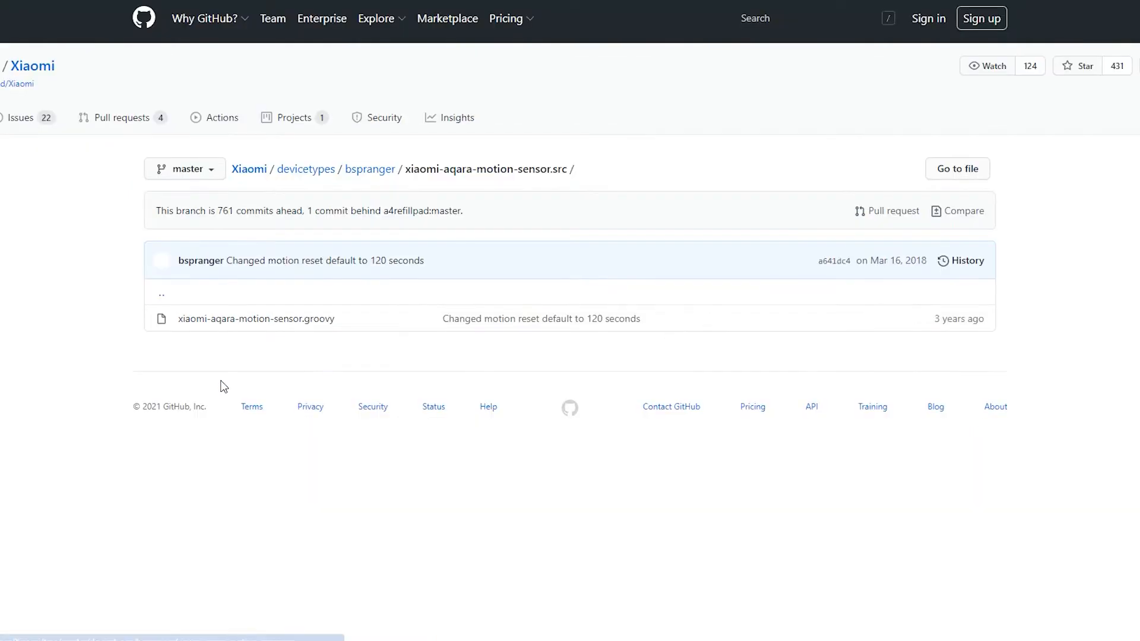
mouse_move(257, 319)
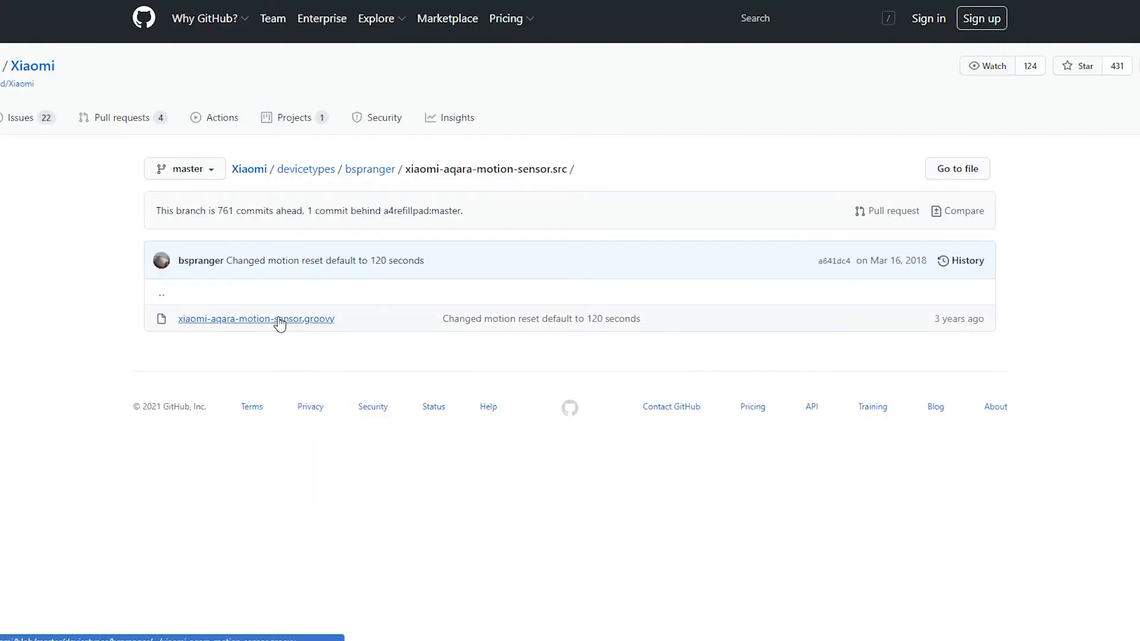
left_click(256, 318)
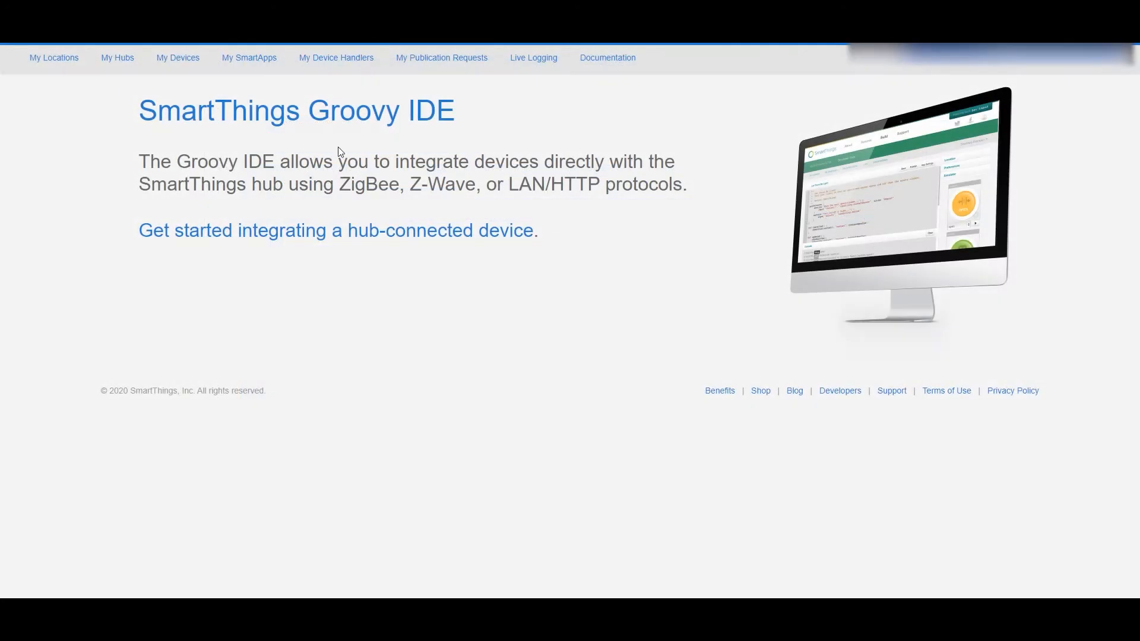
mouse_move(452, 118)
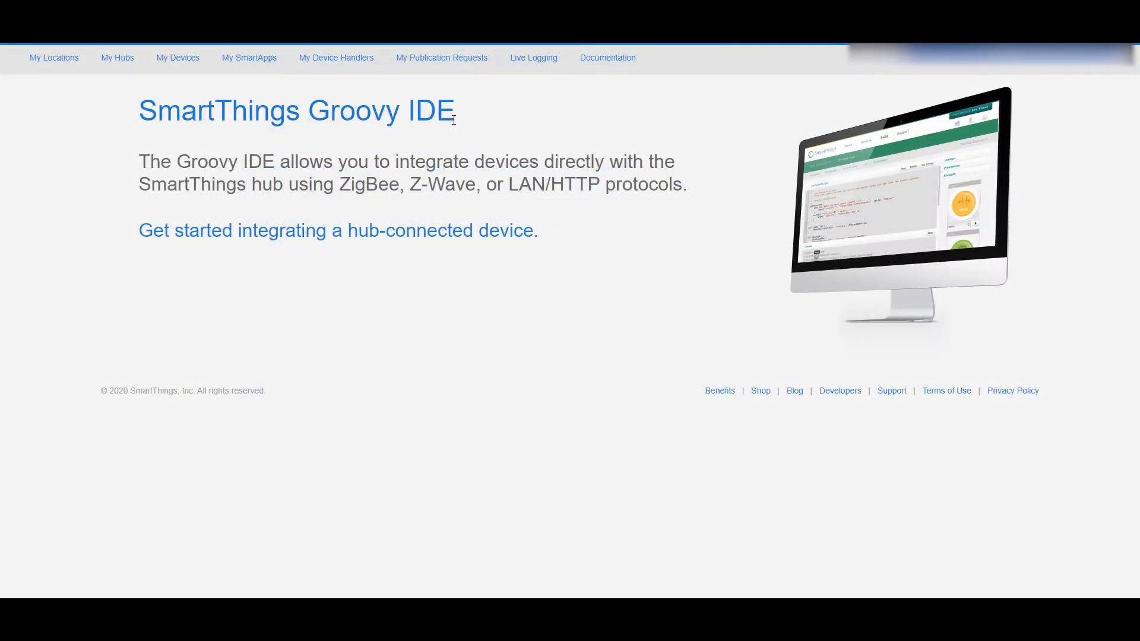
mouse_move(177, 57)
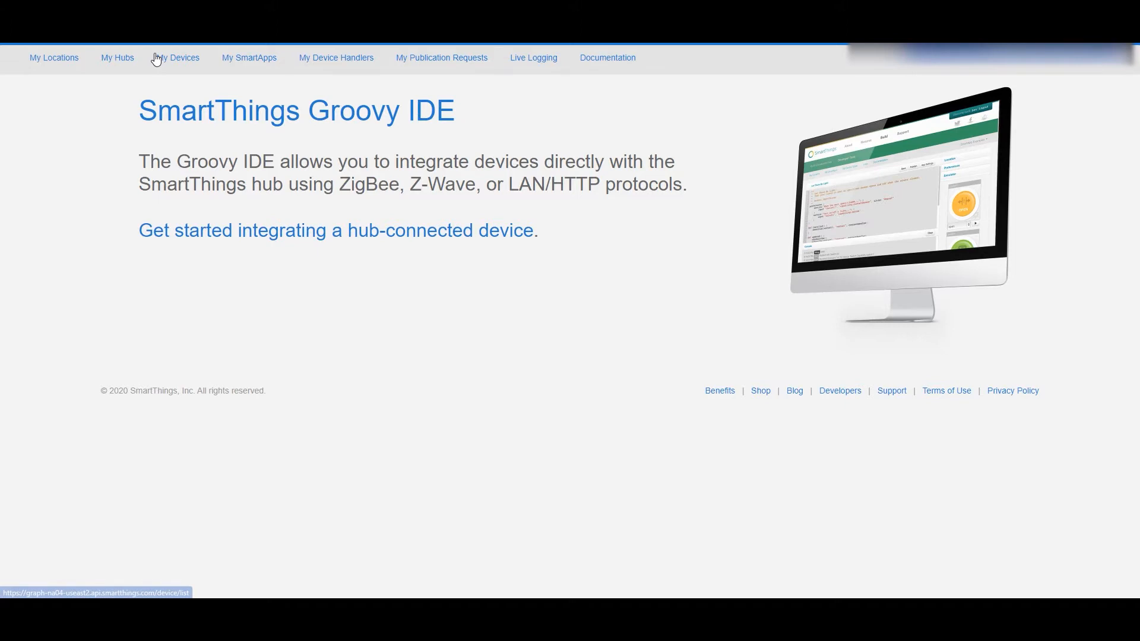
Create a new device handler from the pasted Aqara motion sensor code via My Device Handlers
left_click(335, 57)
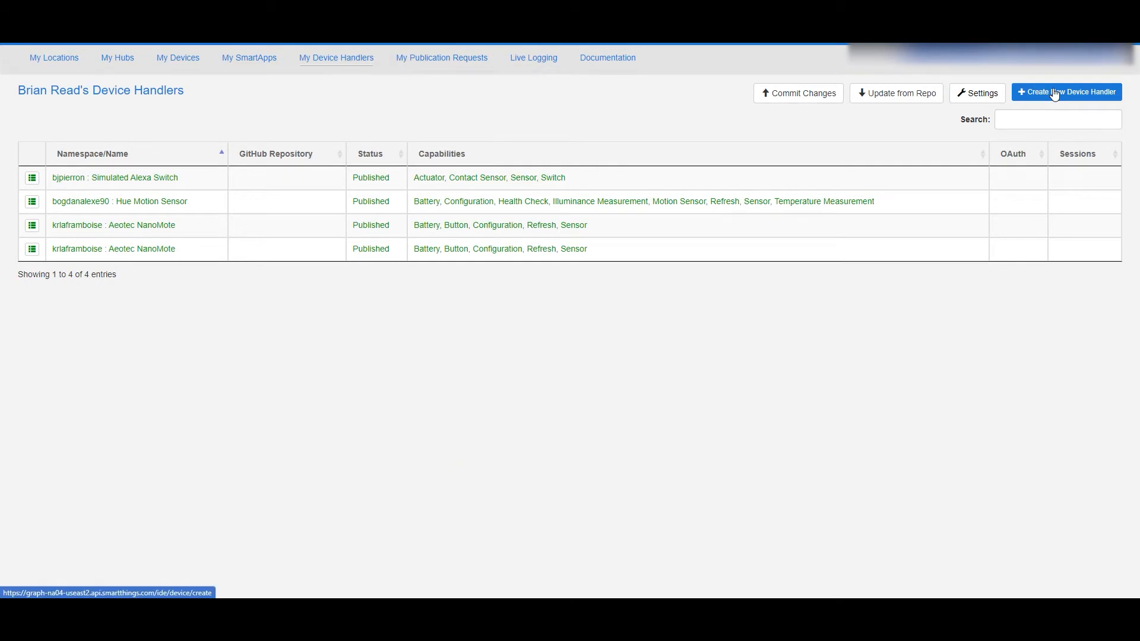
left_click(1066, 92)
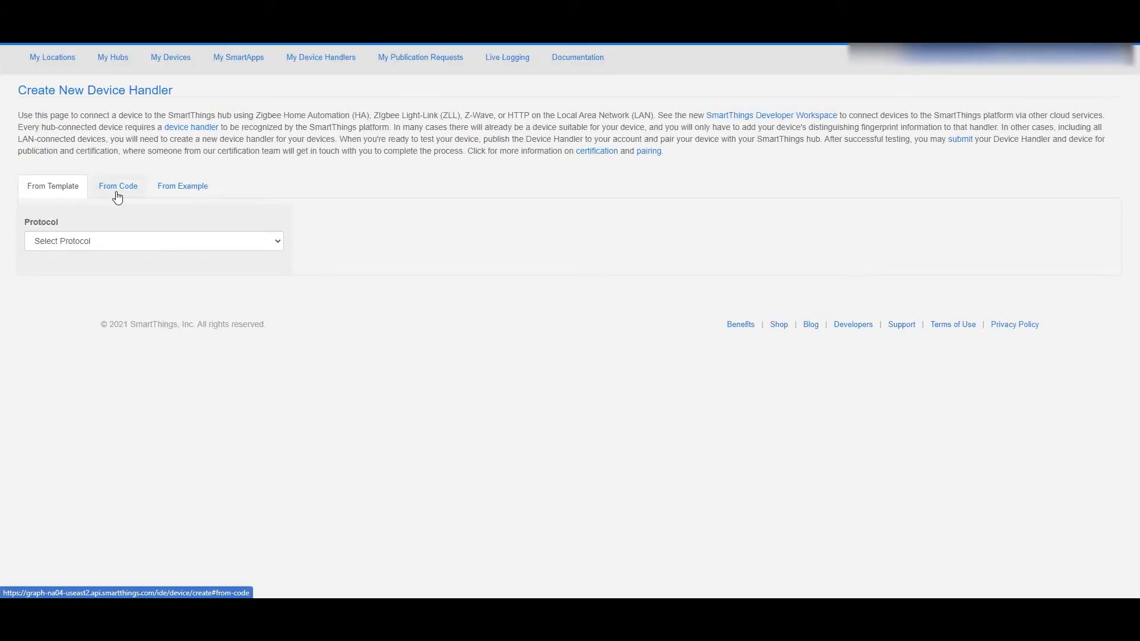
left_click(118, 186)
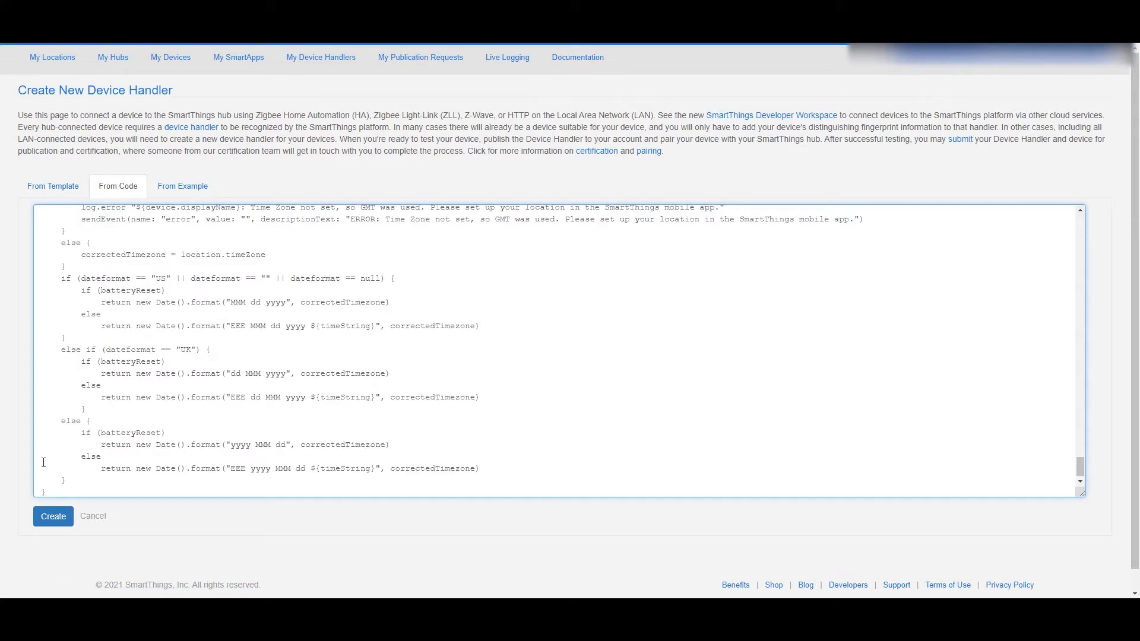
left_click(52, 517)
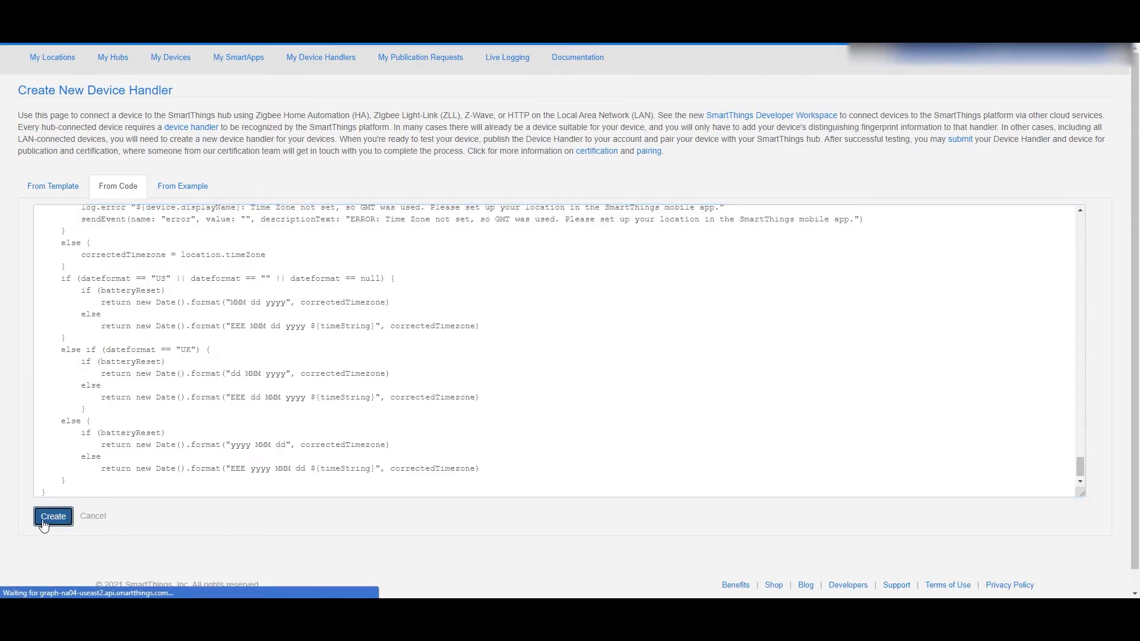
left_click(53, 516)
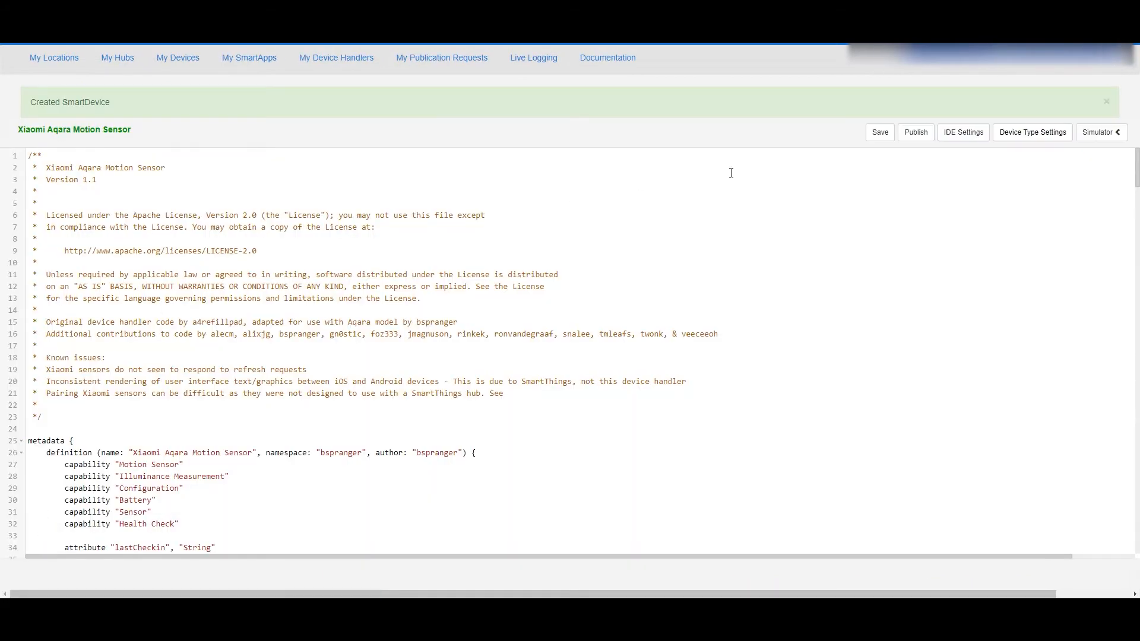
Publish the handler 'For Me' and return to My Device Handlers showing it Published
left_click(915, 131)
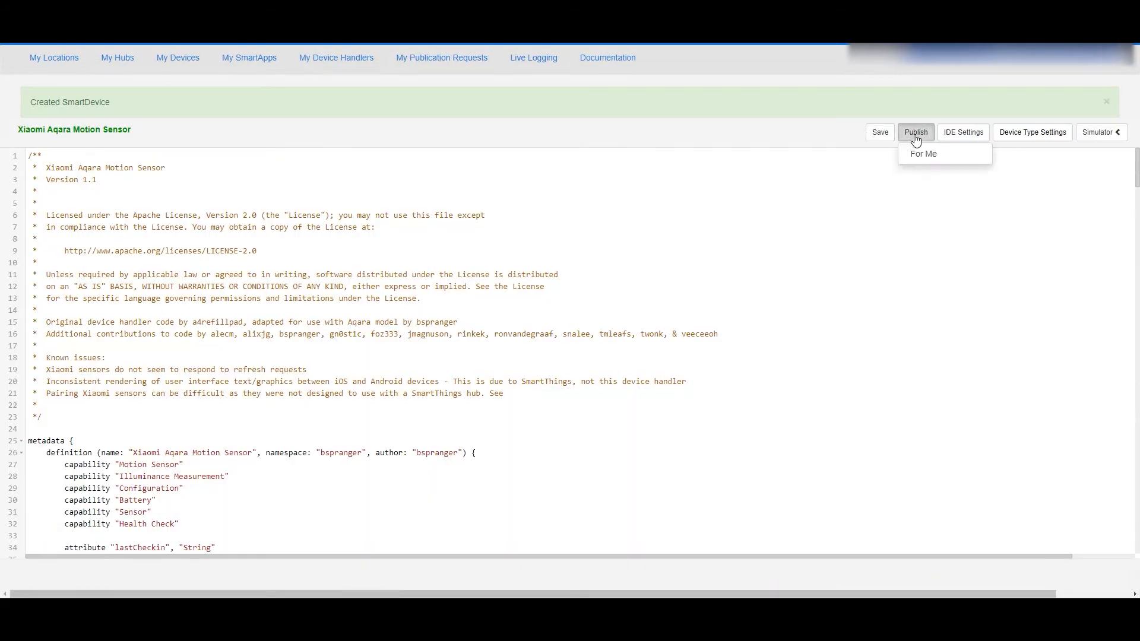
left_click(923, 153)
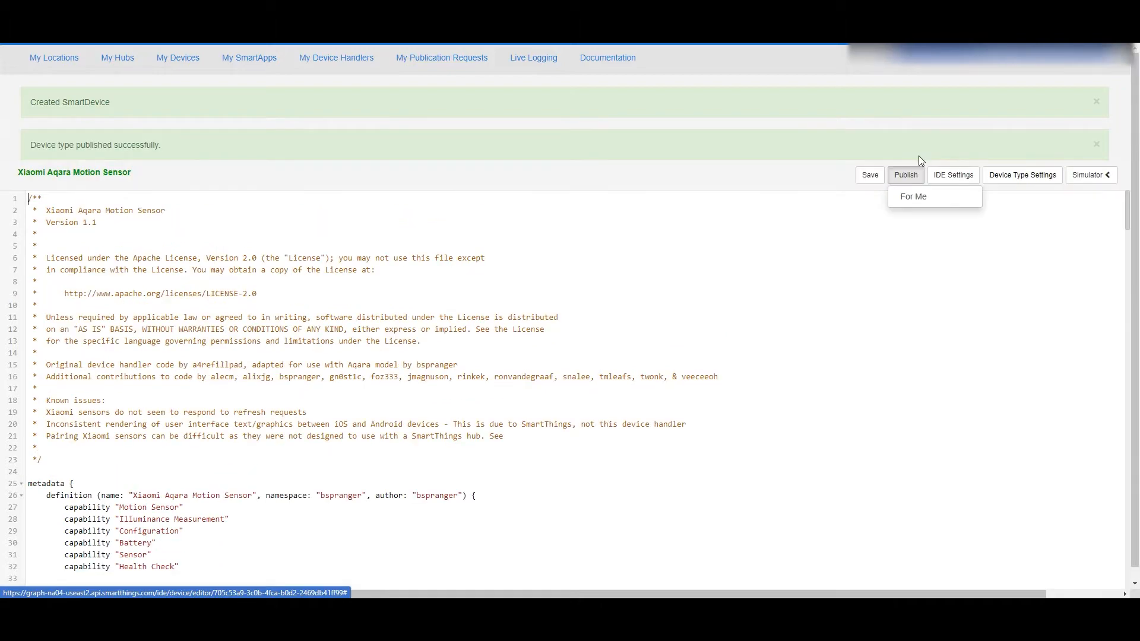
mouse_move(507, 100)
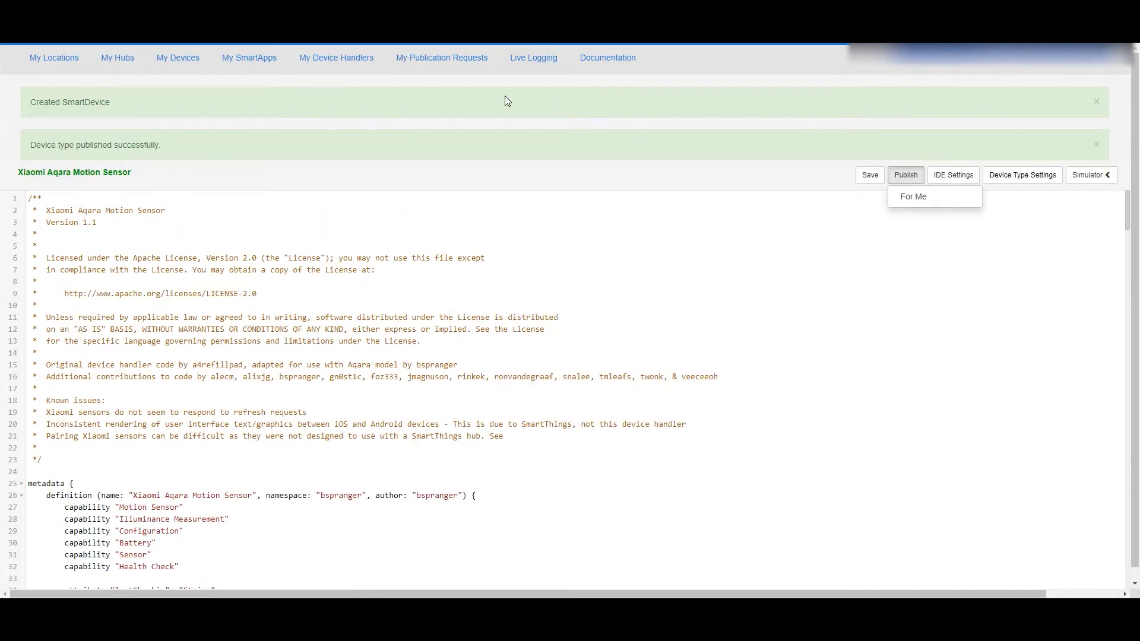
left_click(335, 56)
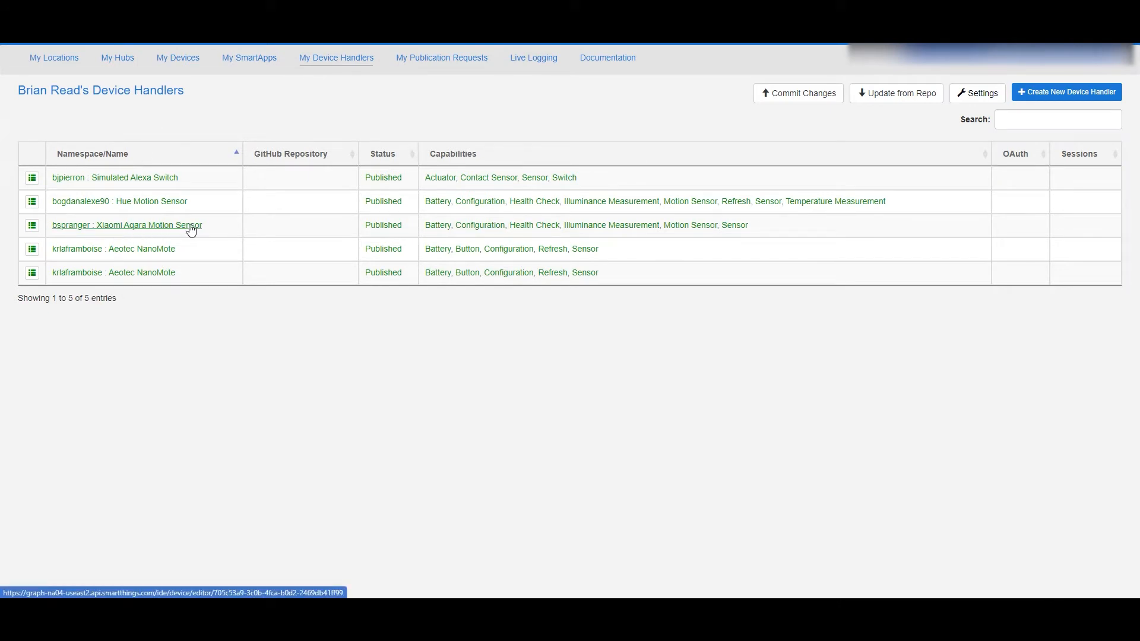
mouse_move(177, 57)
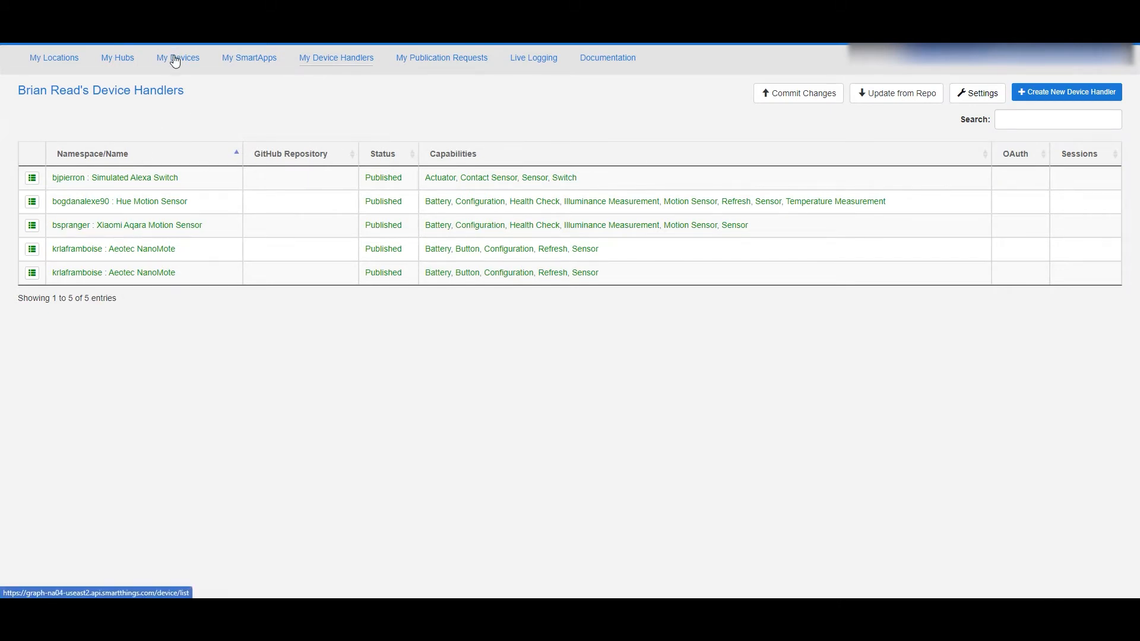
Open the Aqara Motion Sensor device's edit form and its Type choices
left_click(177, 57)
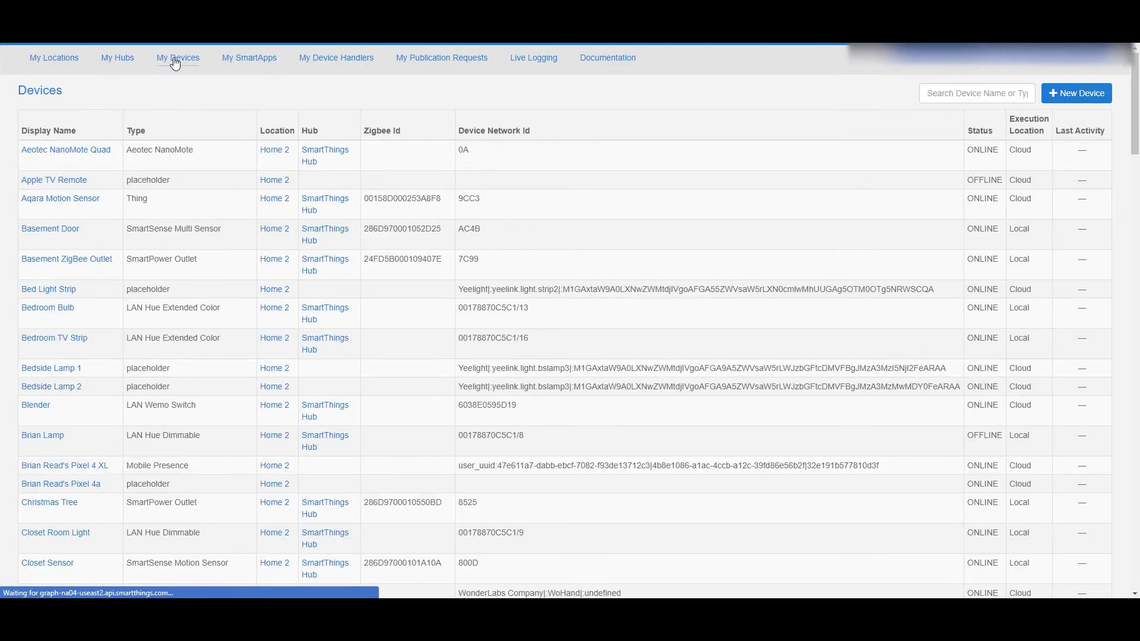
mouse_move(59, 198)
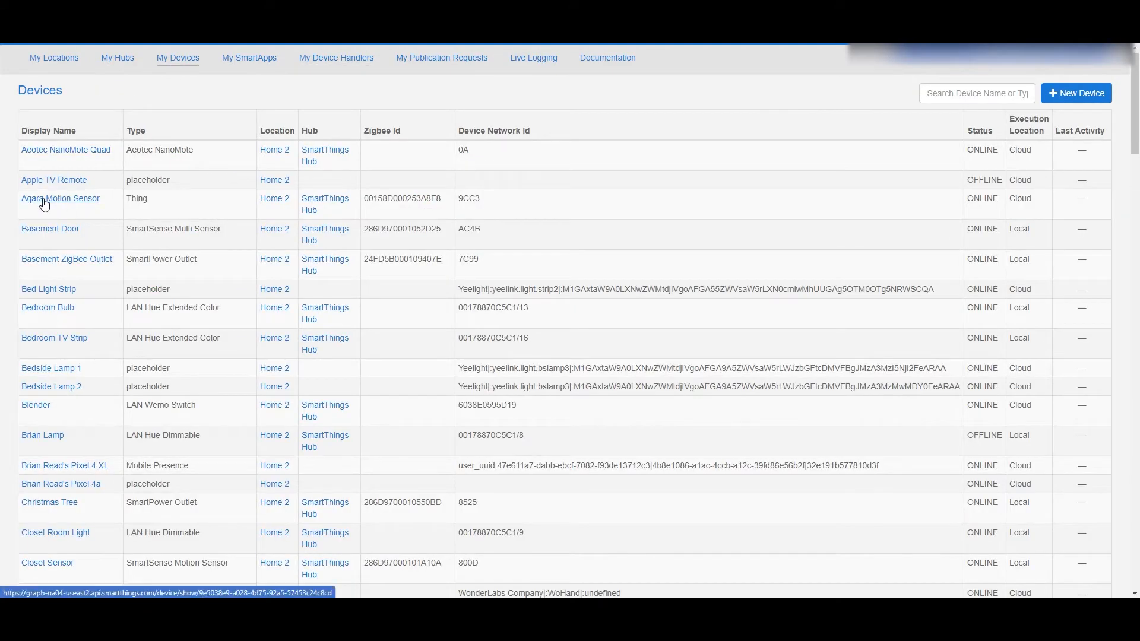
left_click(59, 198)
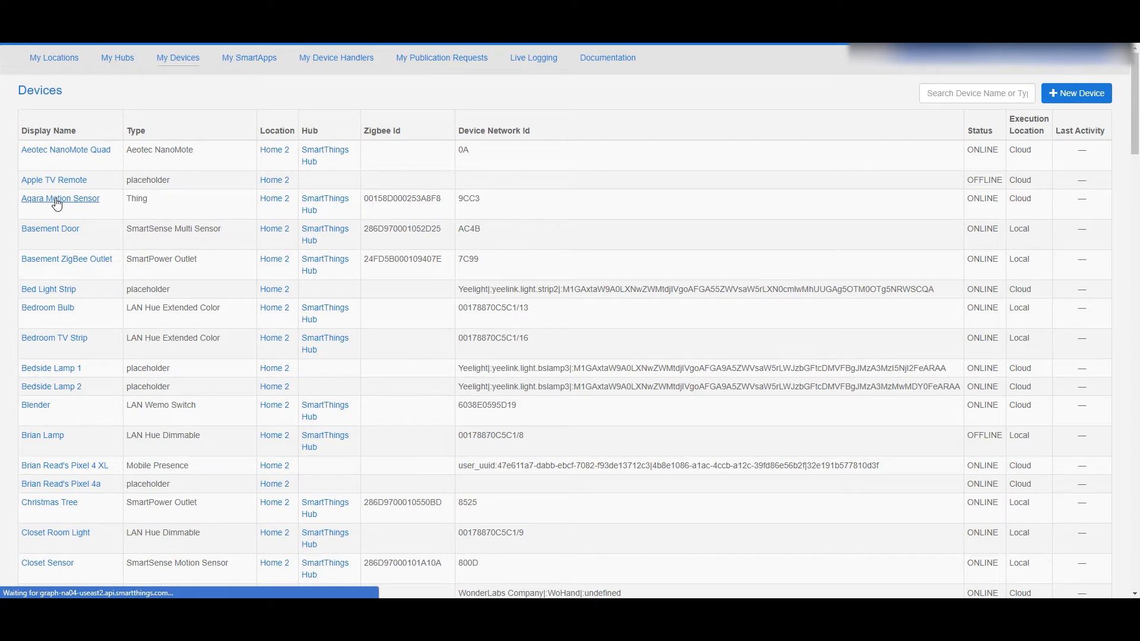
left_click(59, 198)
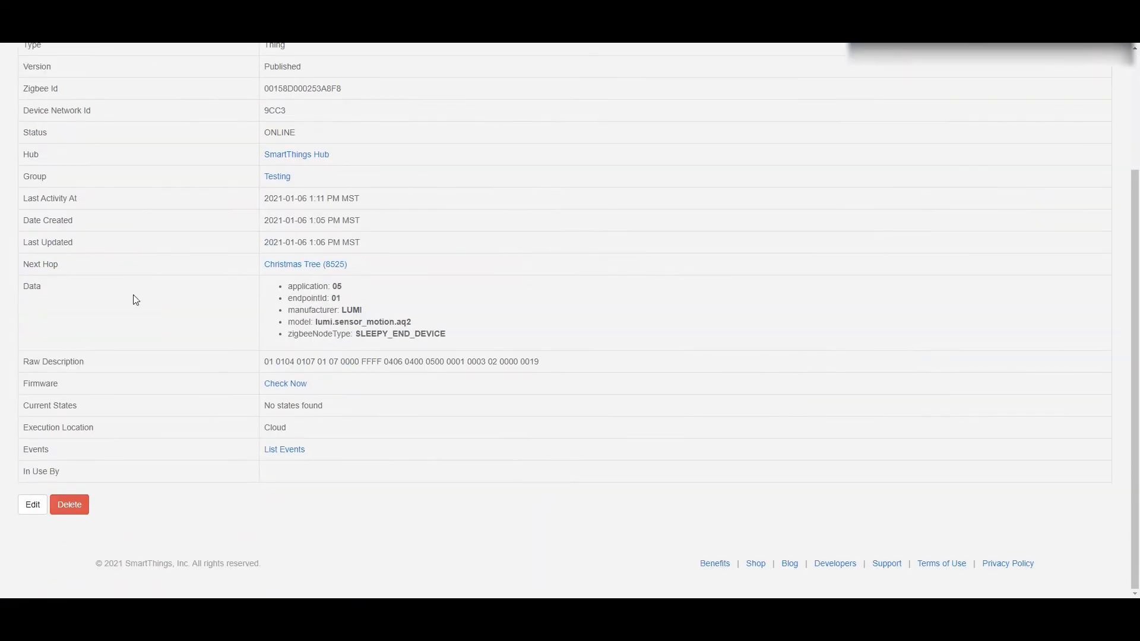
left_click(32, 504)
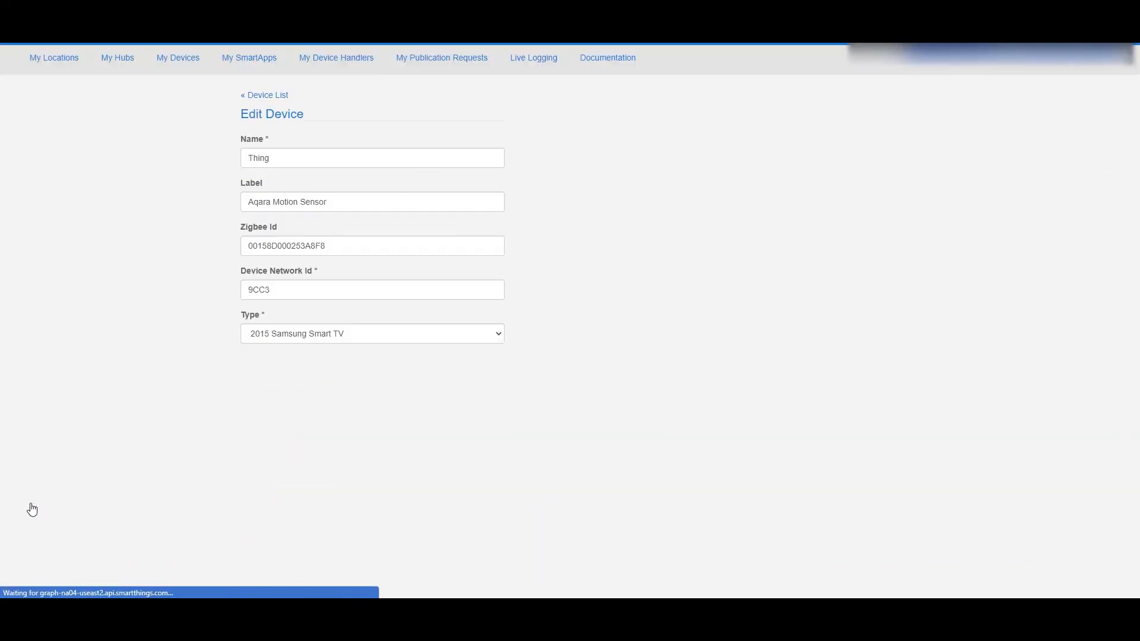
left_click(371, 332)
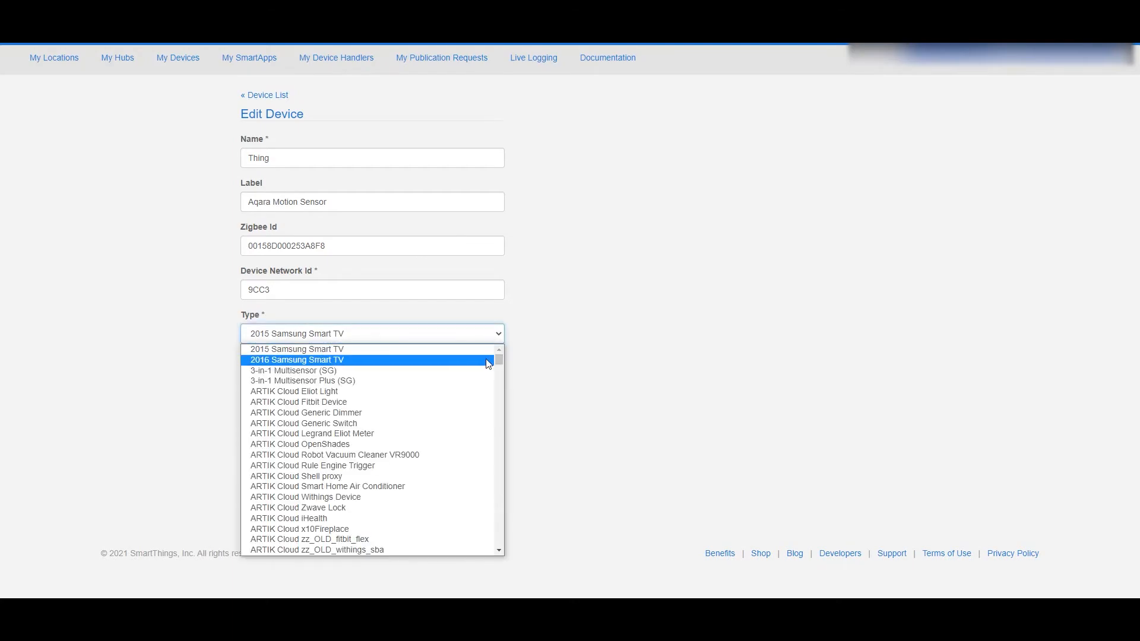
Set the device type to Xiaomi Aqara Motion Sensor and save the update
scroll("down", 3)
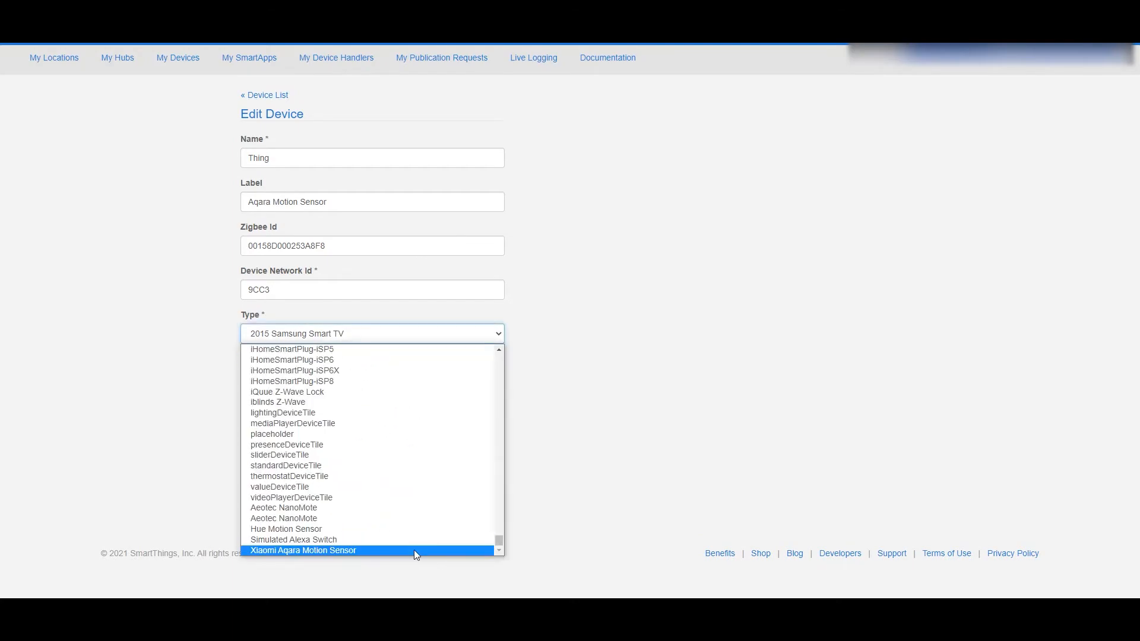
left_click(302, 549)
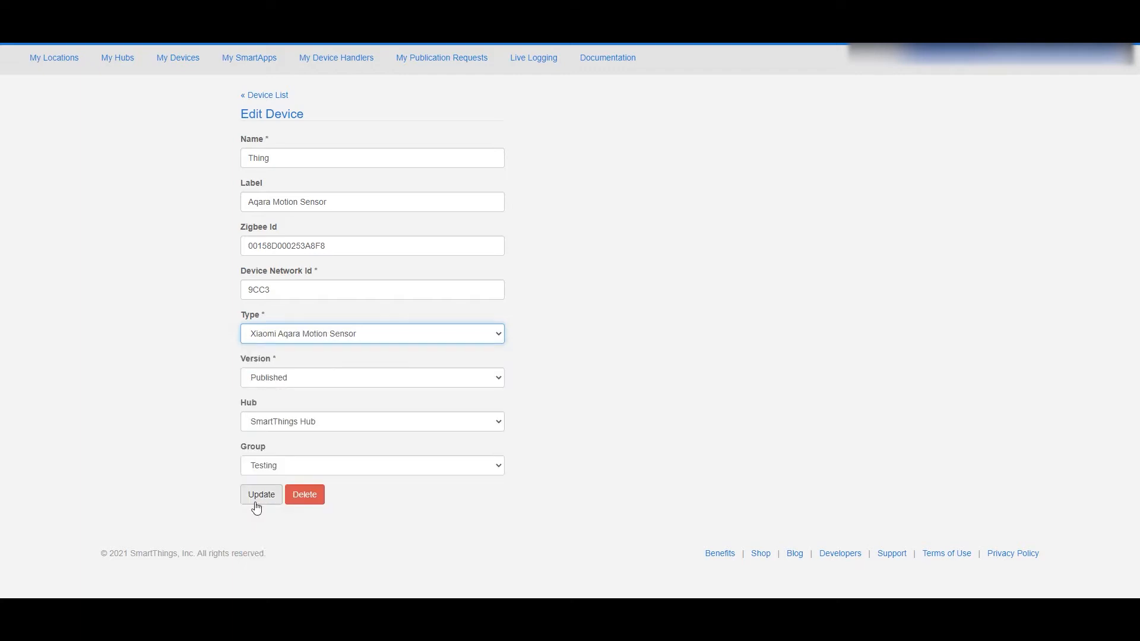
left_click(260, 494)
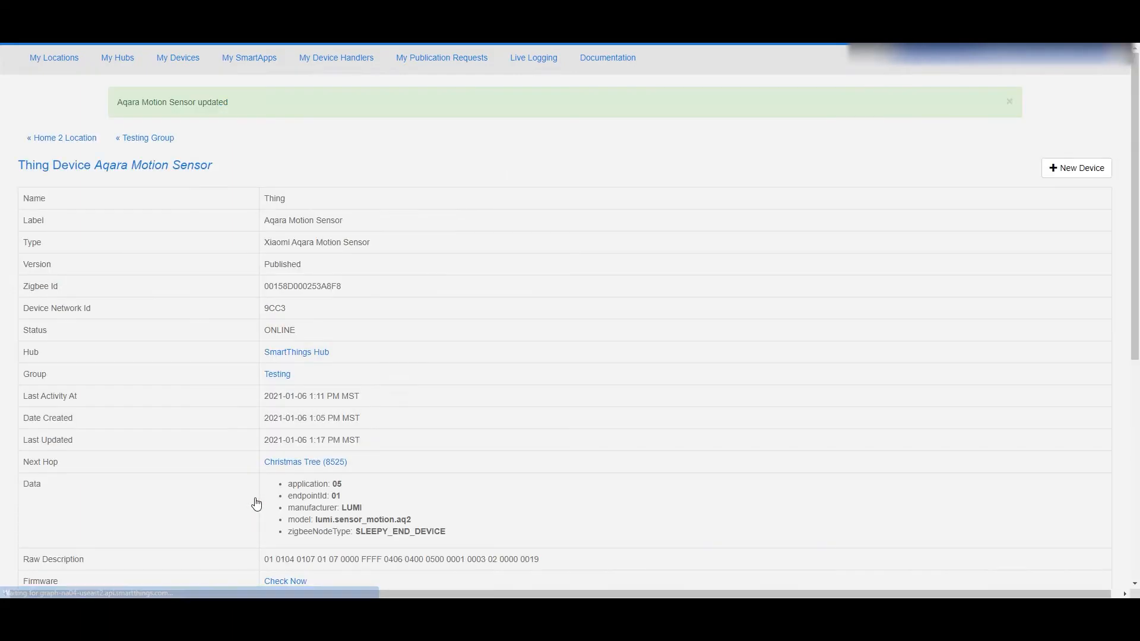
scroll("down", 3)
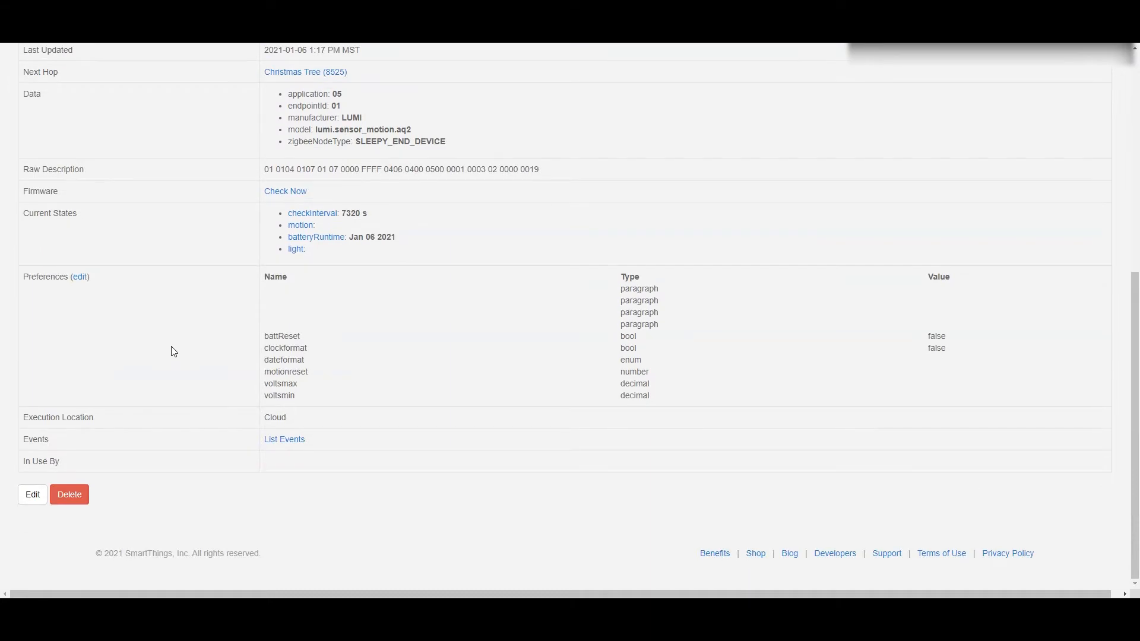
scroll("up", 3)
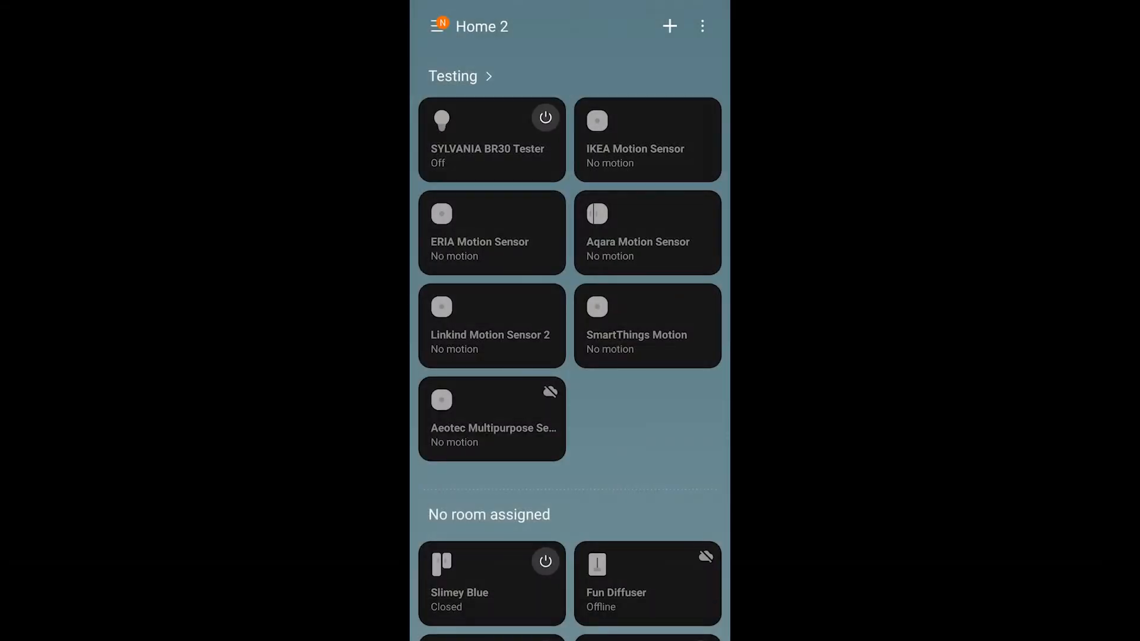
Review the Aqara Motion Sensor's event history and return to its Controls readings
left_click(646, 232)
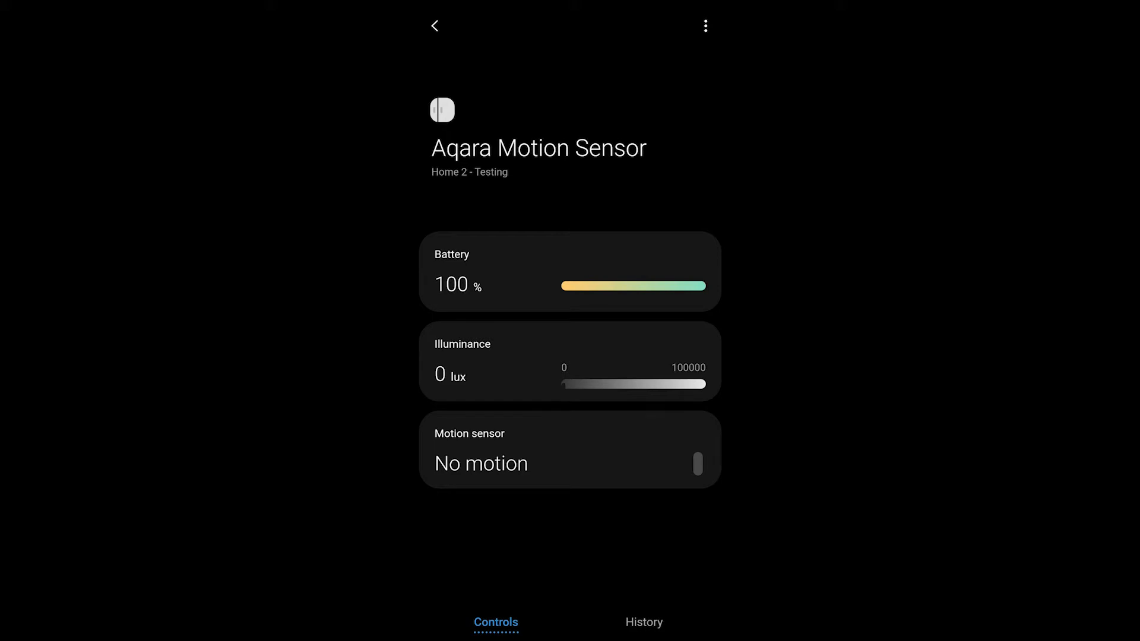
left_click(642, 622)
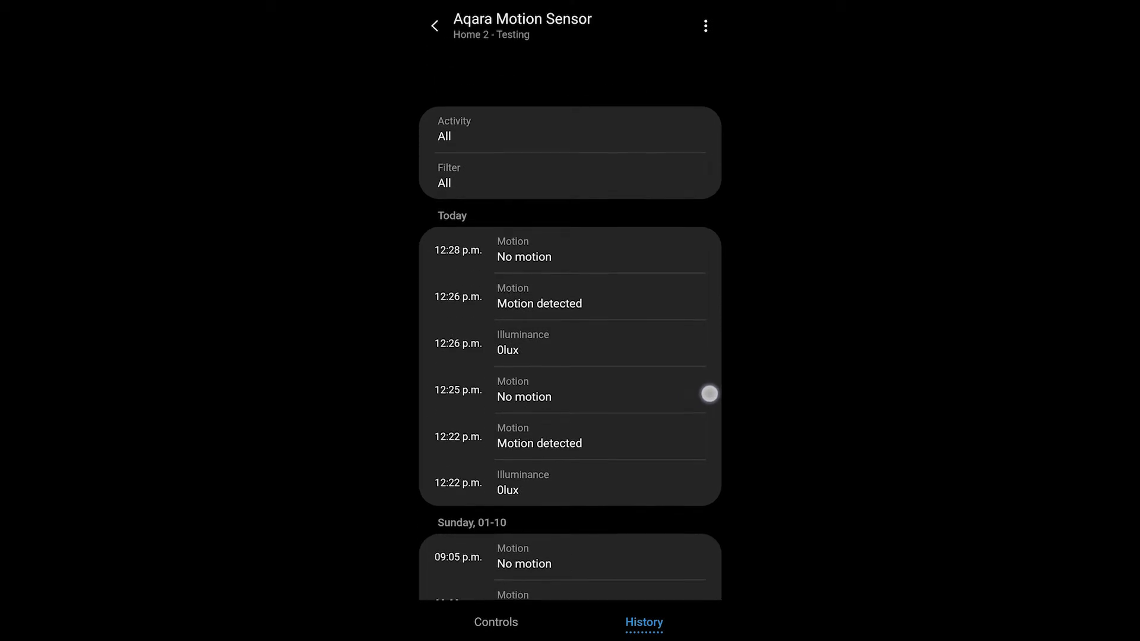
scroll("down", 3)
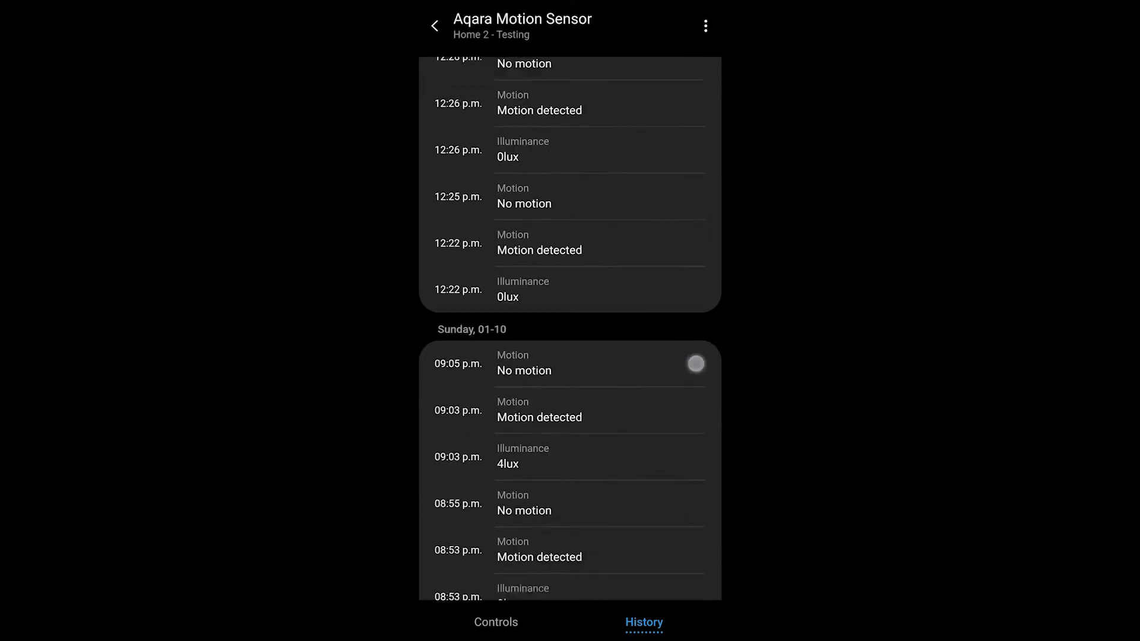
scroll("down", 3)
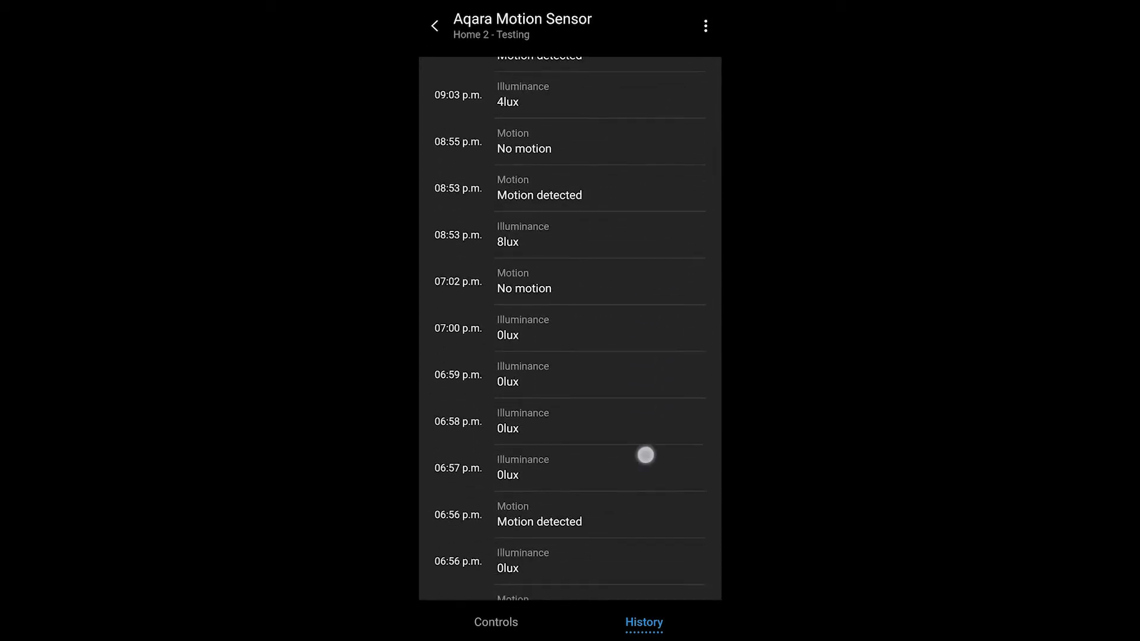
scroll("down", 3)
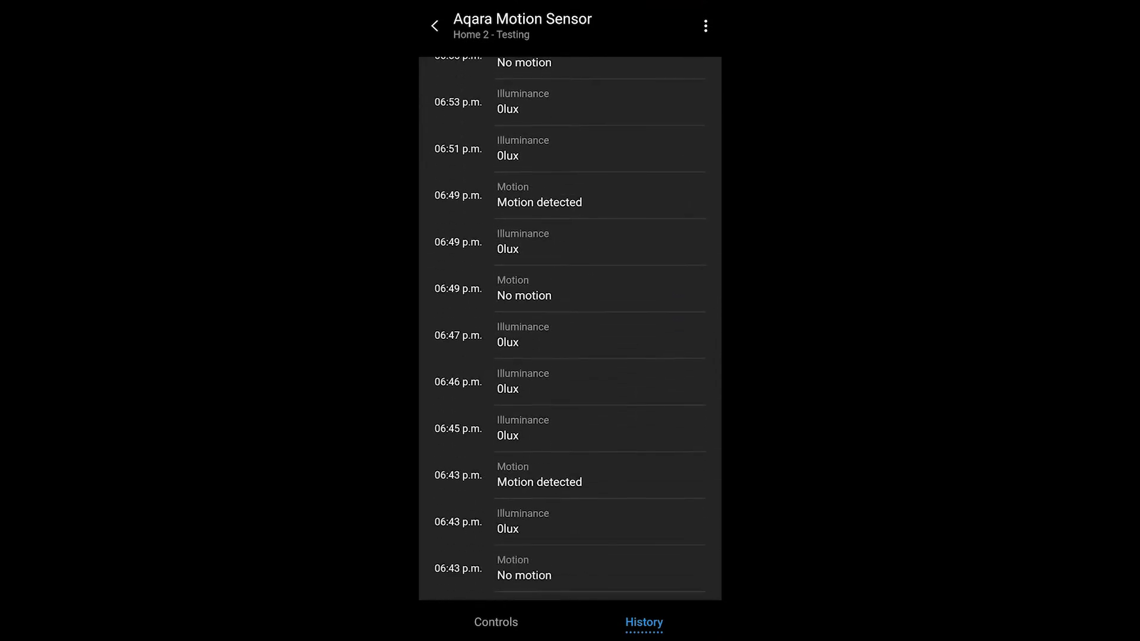
left_click(495, 622)
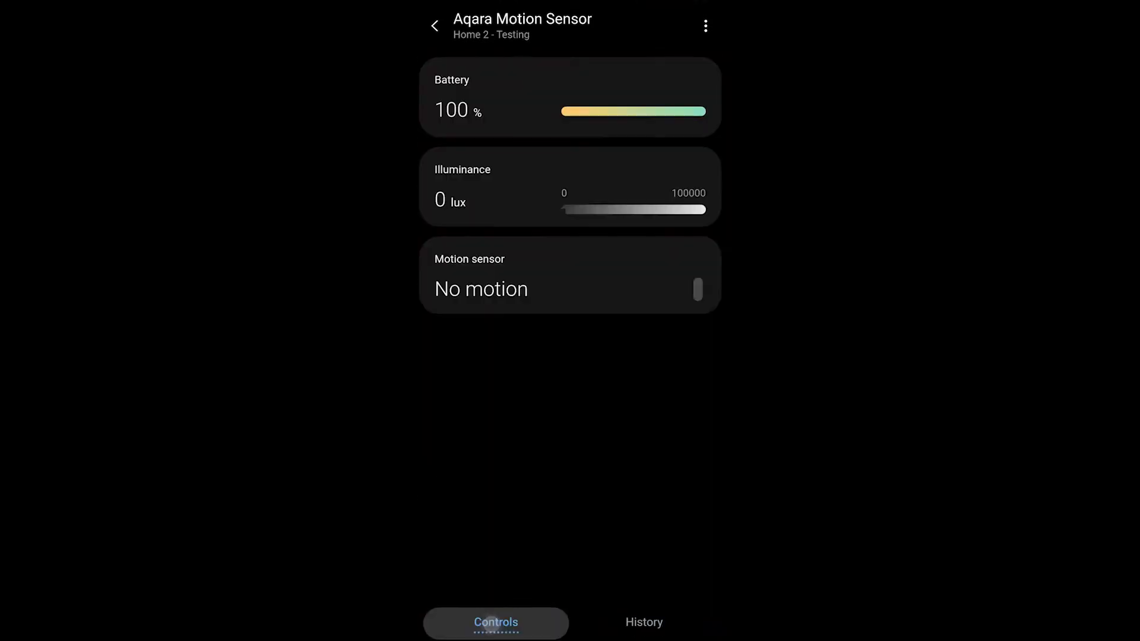
Edit the sensor's Motionreset seconds in Settings, then return to the home dashboard
left_click(704, 25)
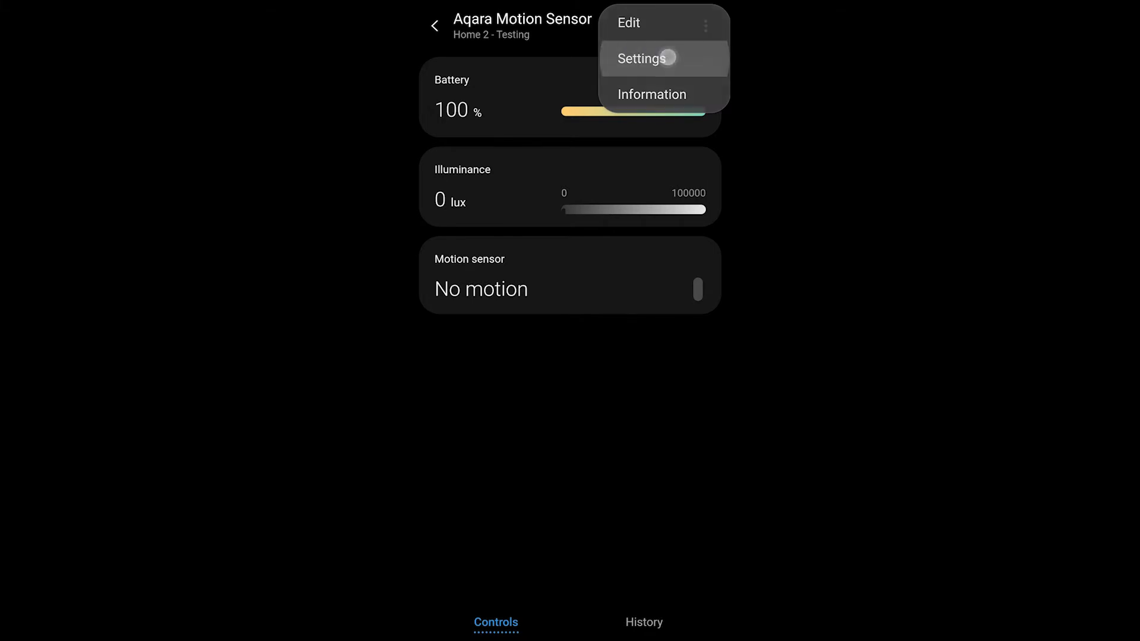
left_click(640, 58)
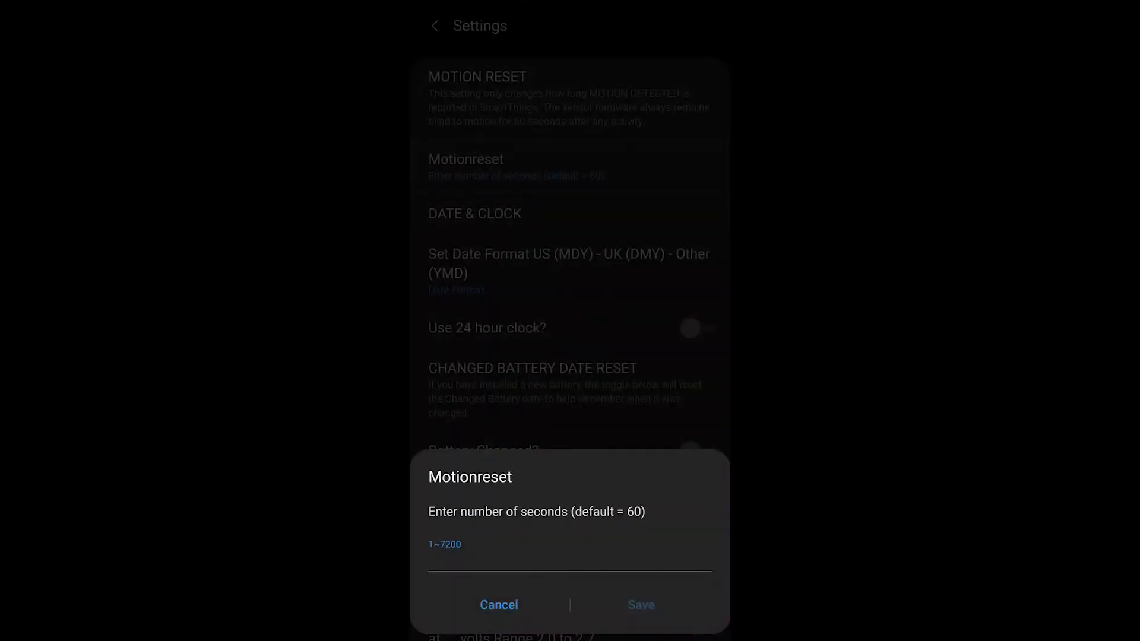
left_click(568, 567)
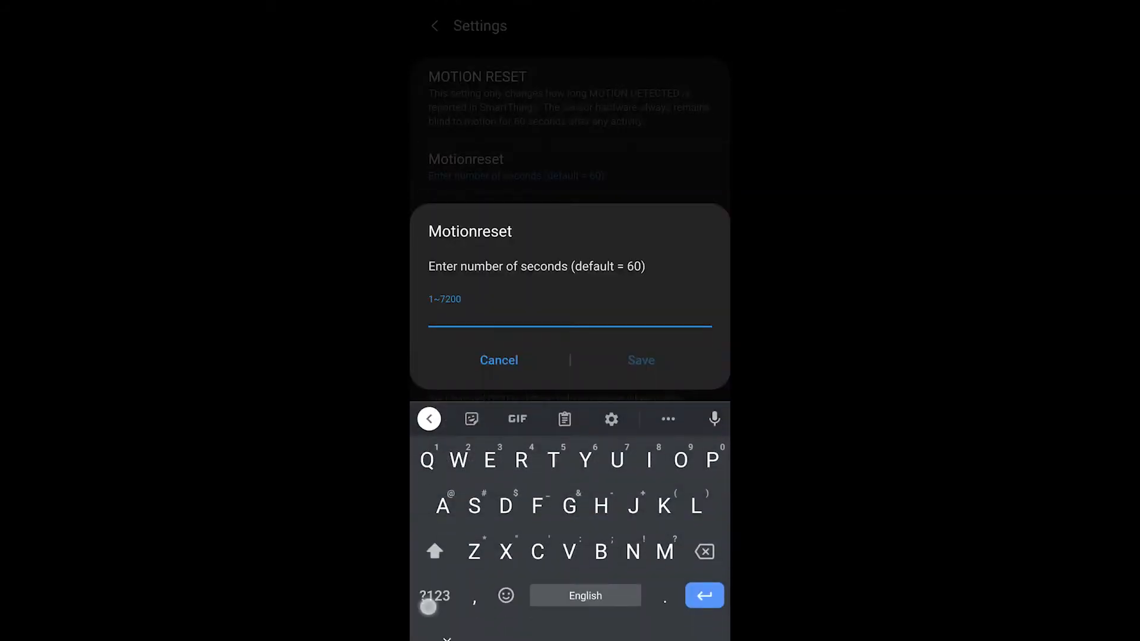
type("20")
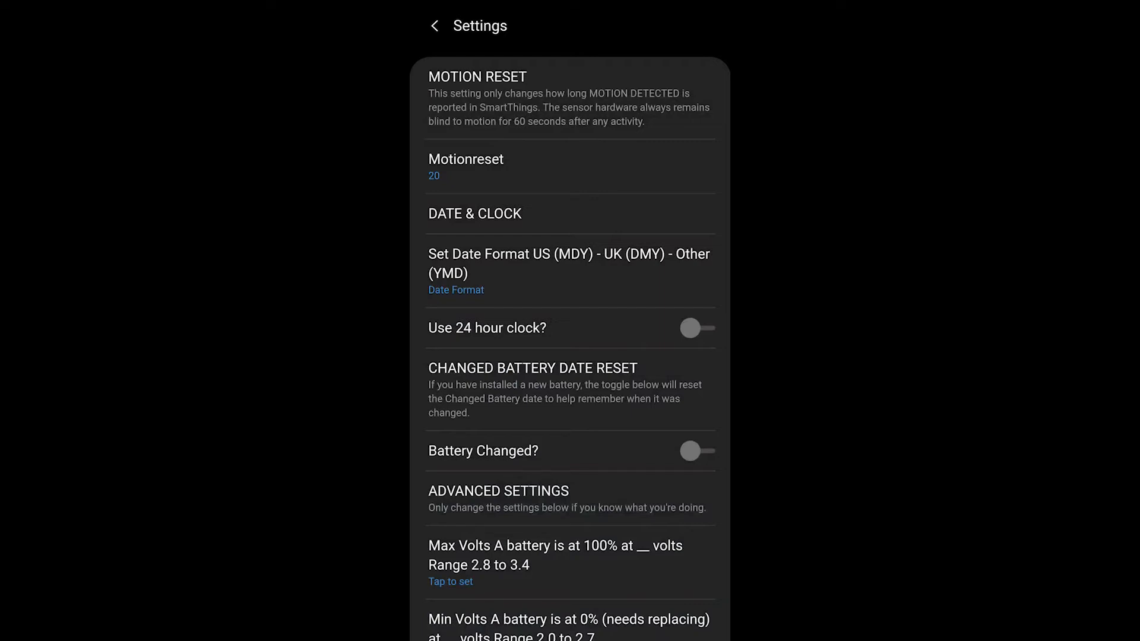
left_click(466, 166)
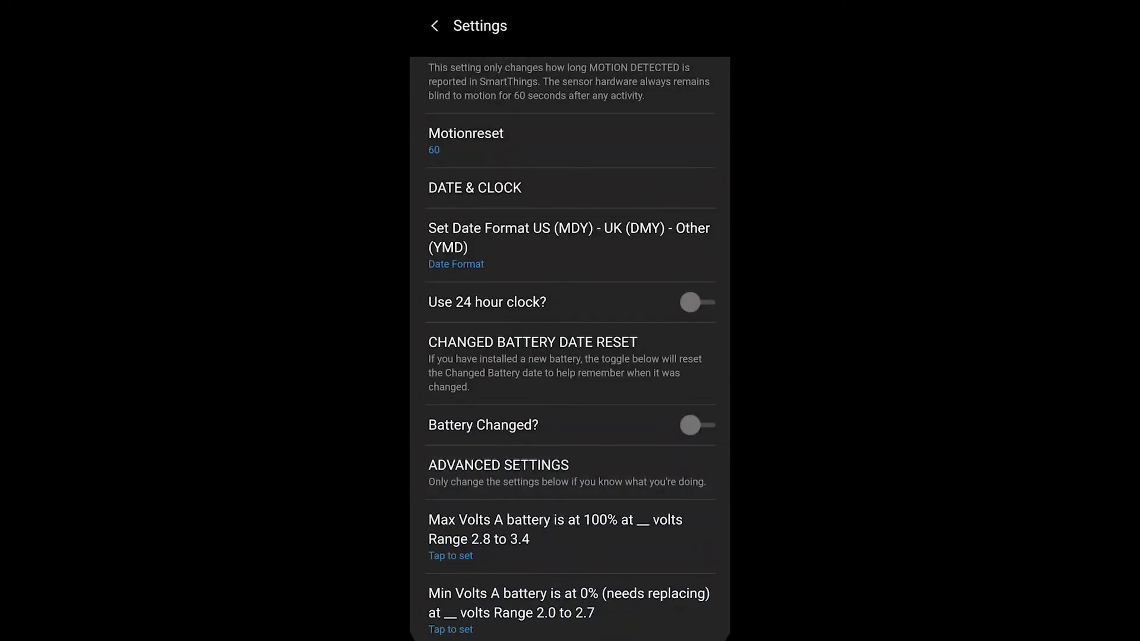
left_click(433, 25)
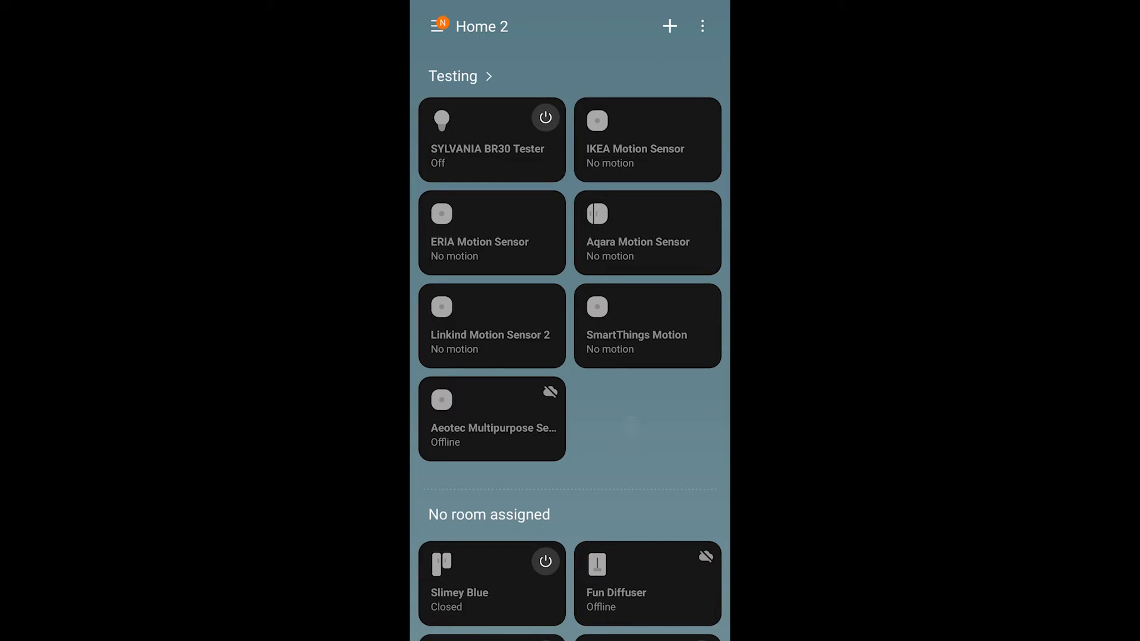
Add the Smart Lighting SmartApp from the SmartApps menu and start a new lighting automation
left_click(437, 26)
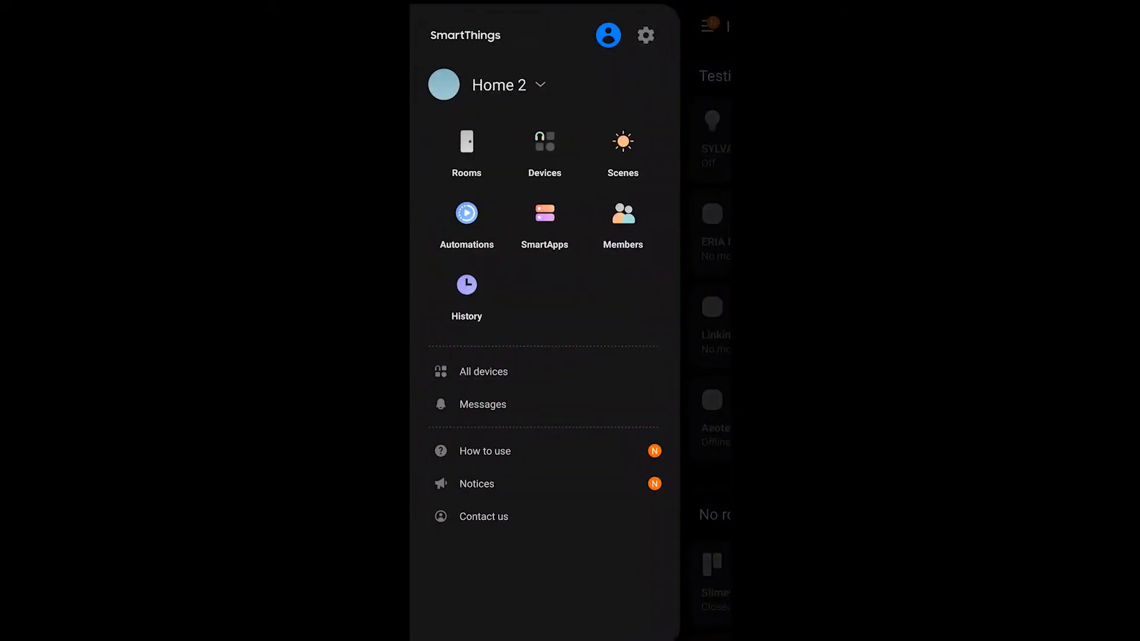
left_click(544, 223)
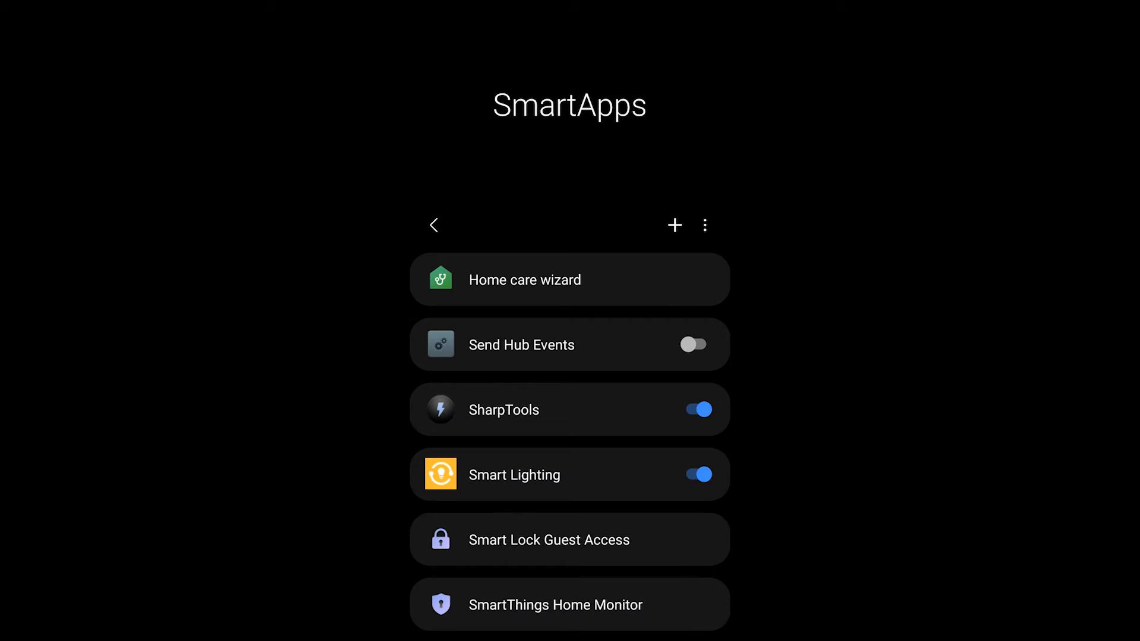
left_click(673, 225)
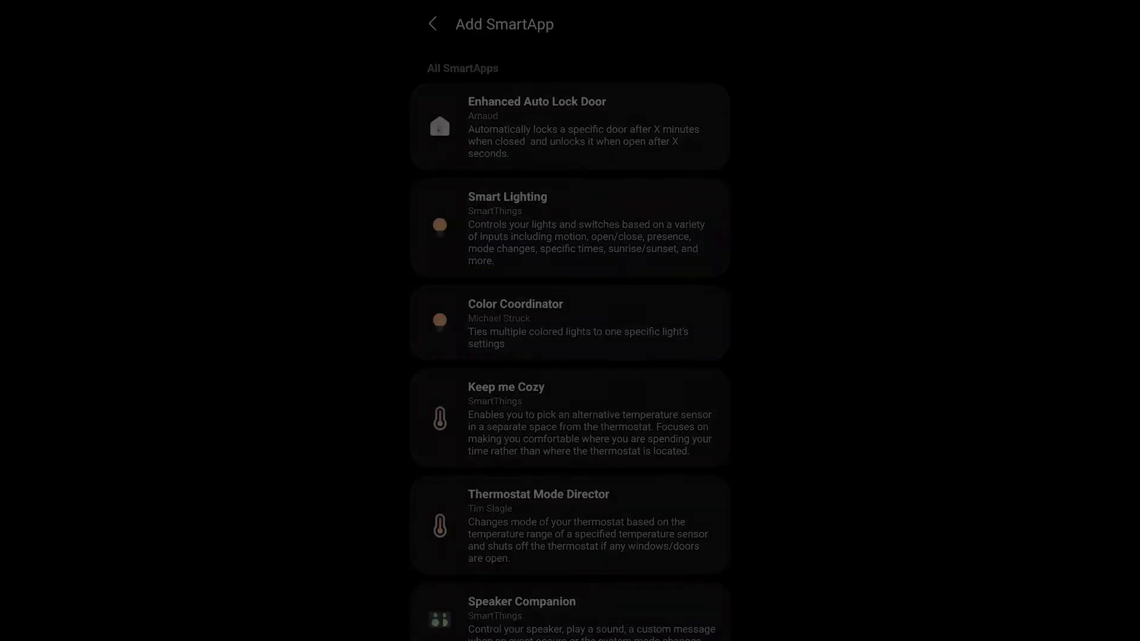
left_click(569, 226)
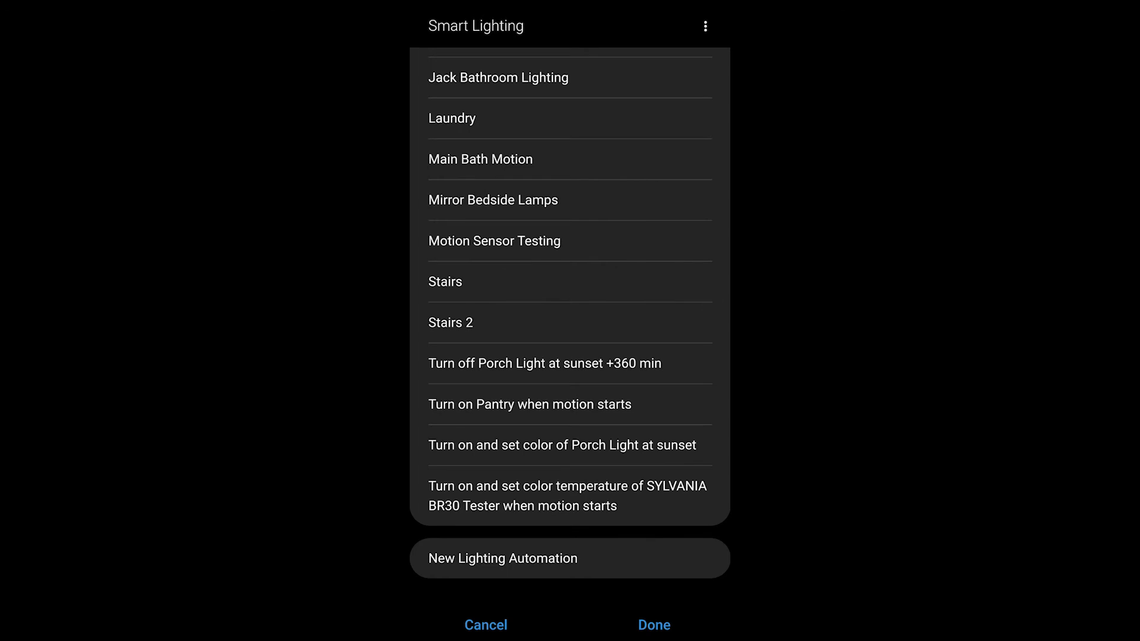
left_click(502, 558)
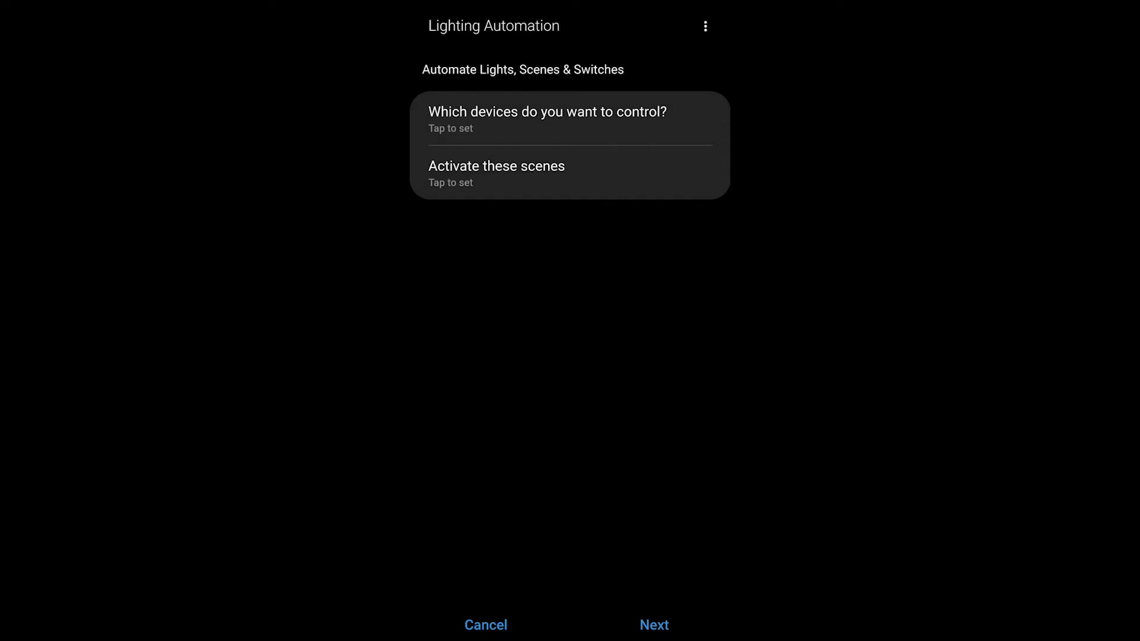
Have the automation control the SYLVANIA BR30 Tester with Turn On & Set Colour
left_click(546, 119)
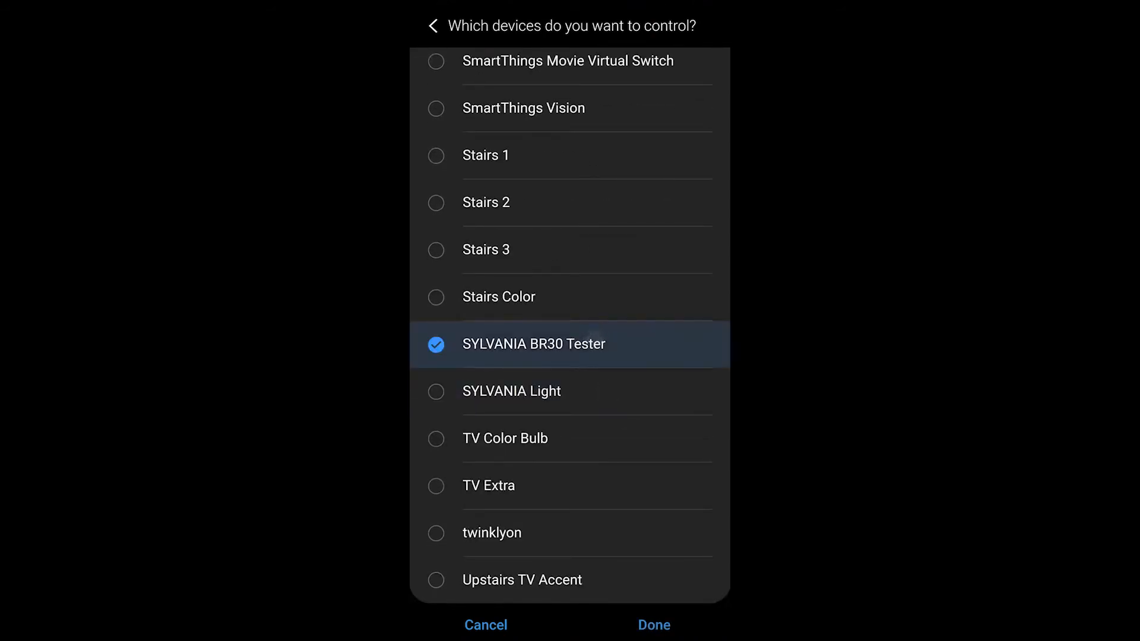
left_click(652, 624)
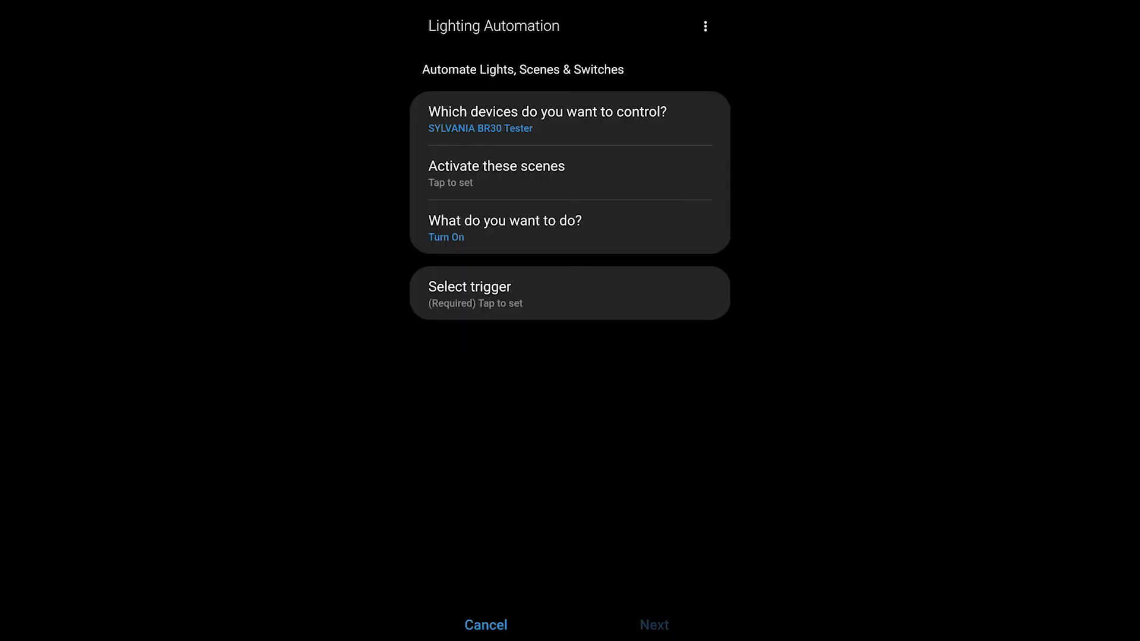
left_click(504, 227)
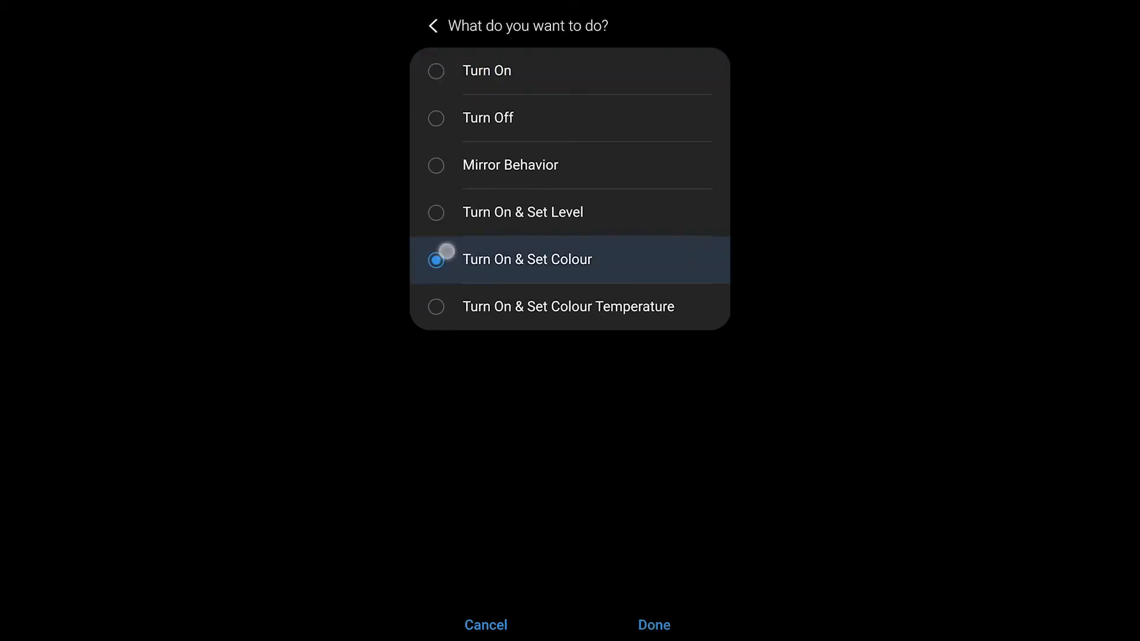
left_click(652, 624)
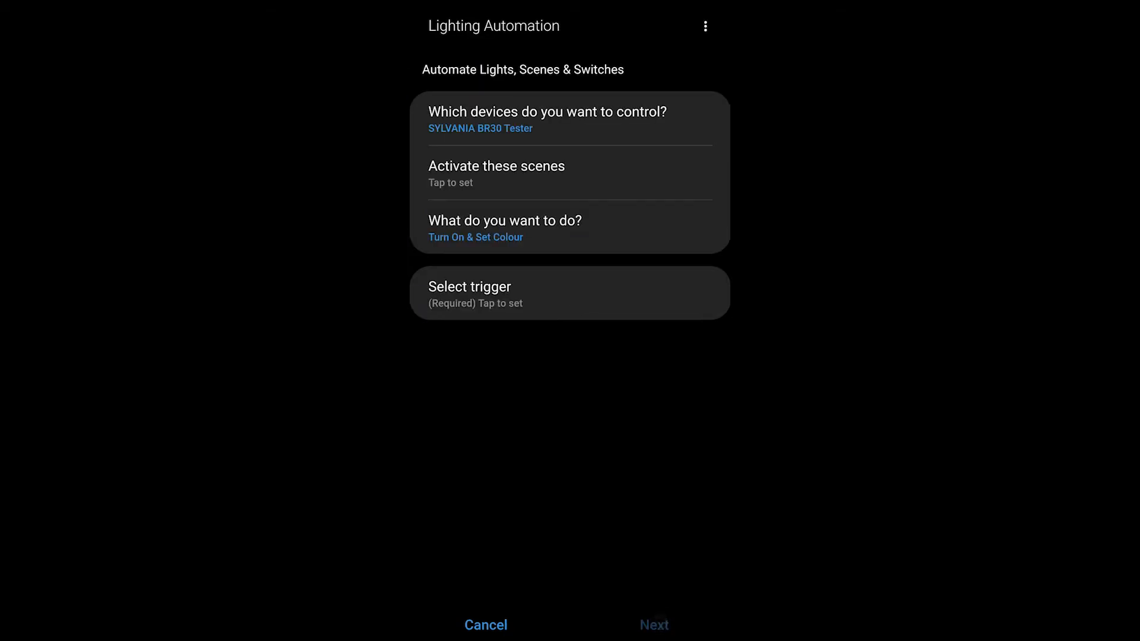
Set the colour to Orange and the dimmer level to 50%
left_click(475, 237)
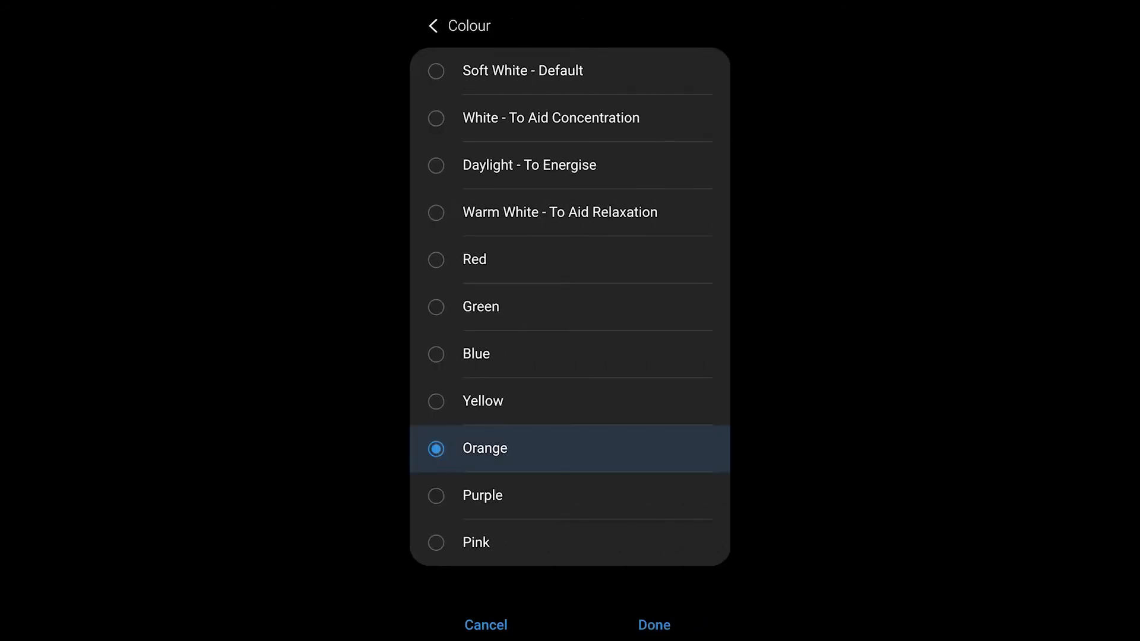
left_click(652, 625)
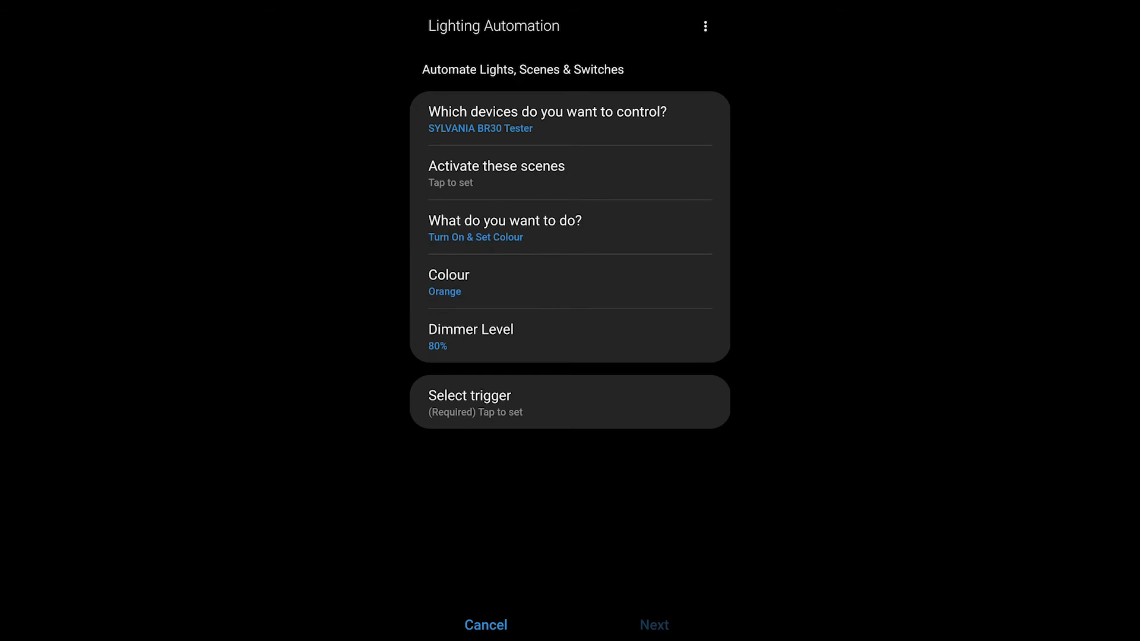
left_click(470, 336)
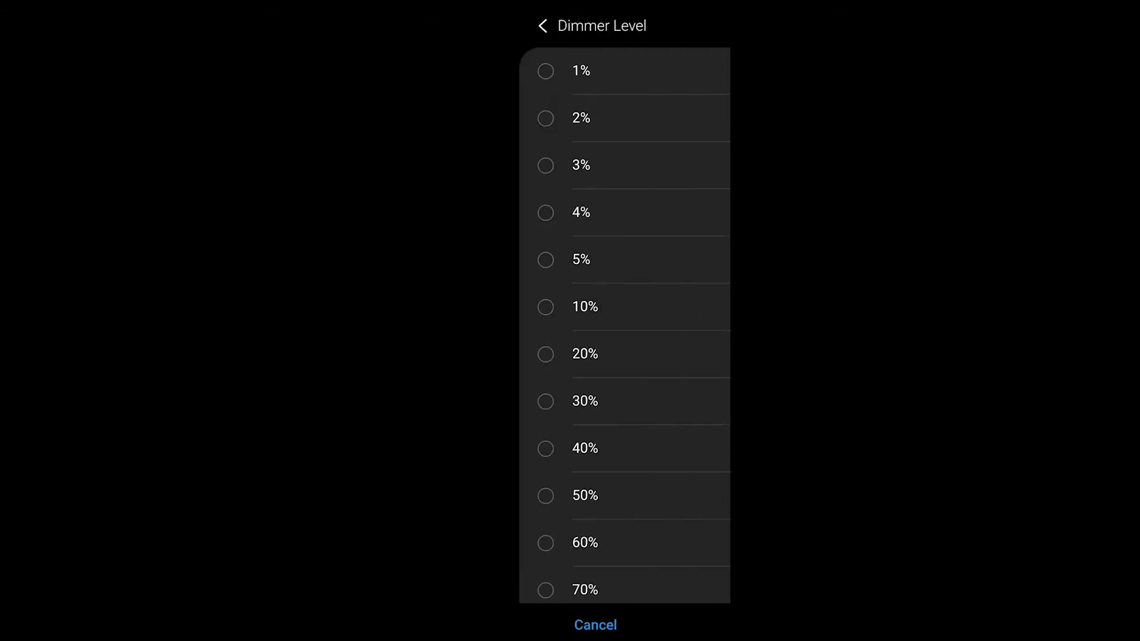
left_click(584, 495)
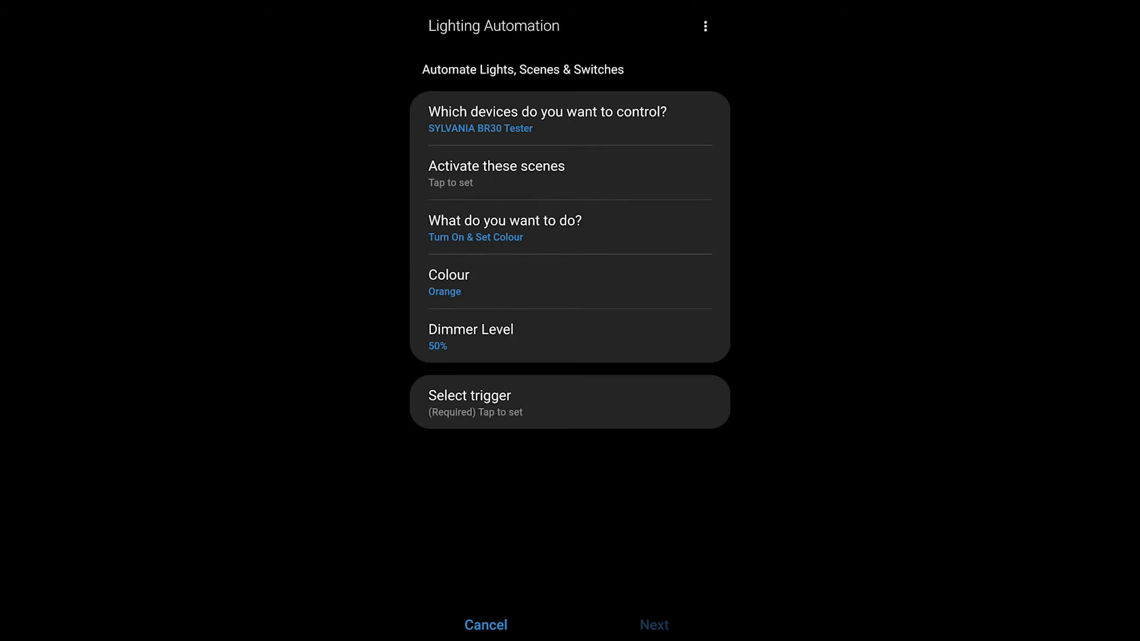
left_click(568, 402)
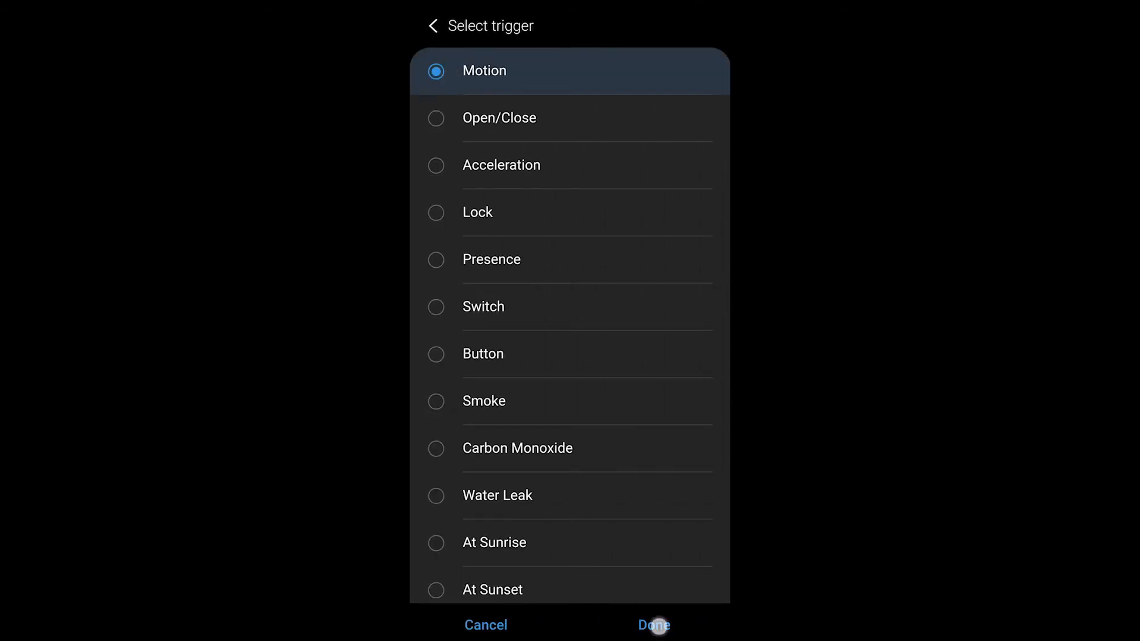
Use Motion from the Aqara Motion Sensor as trigger and enable 'Turn off after motion stops'
left_click(652, 624)
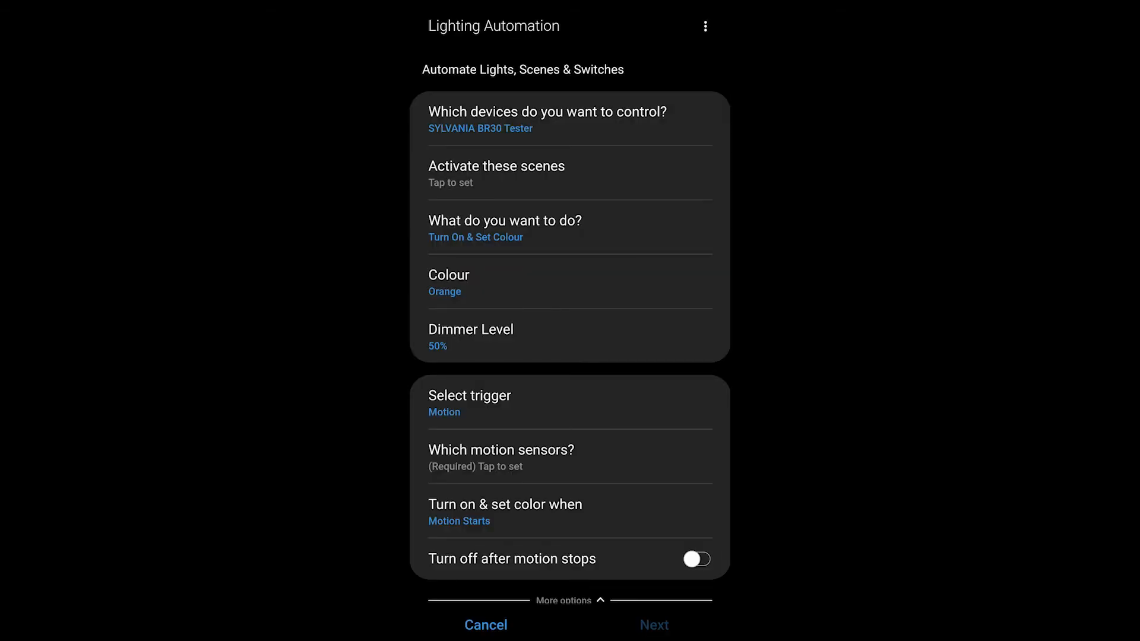
left_click(500, 458)
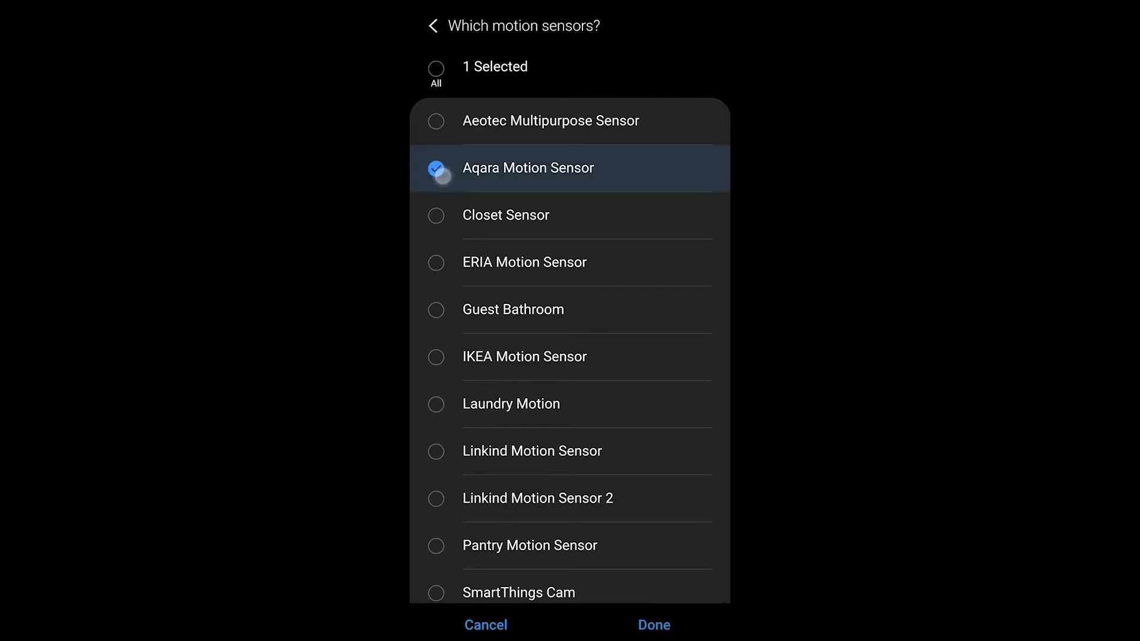
left_click(651, 624)
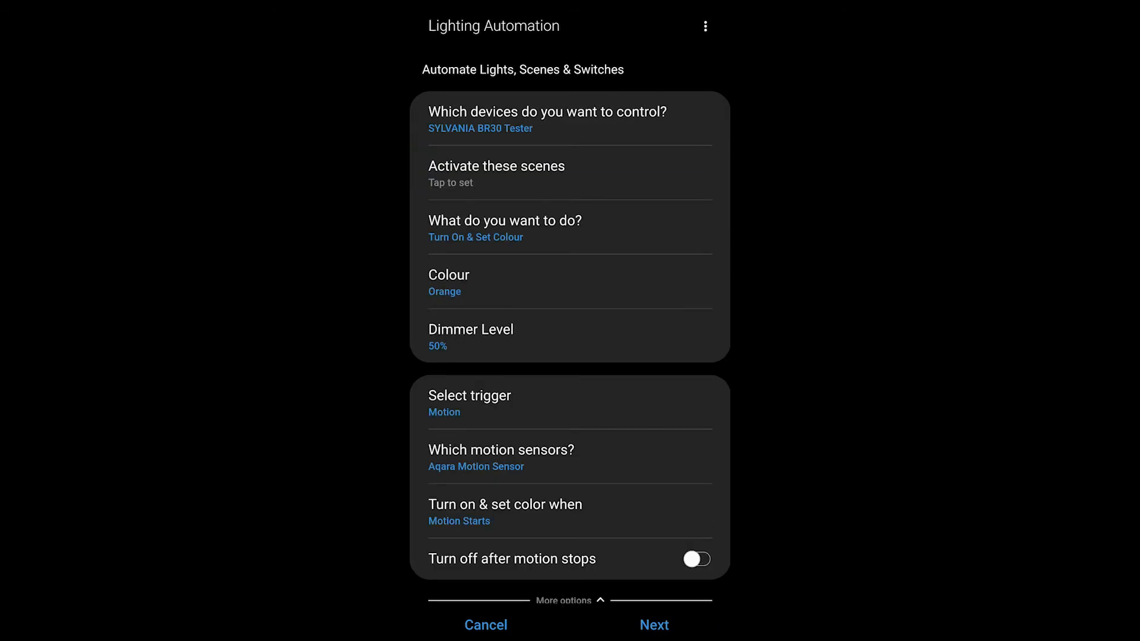
scroll("up", 3)
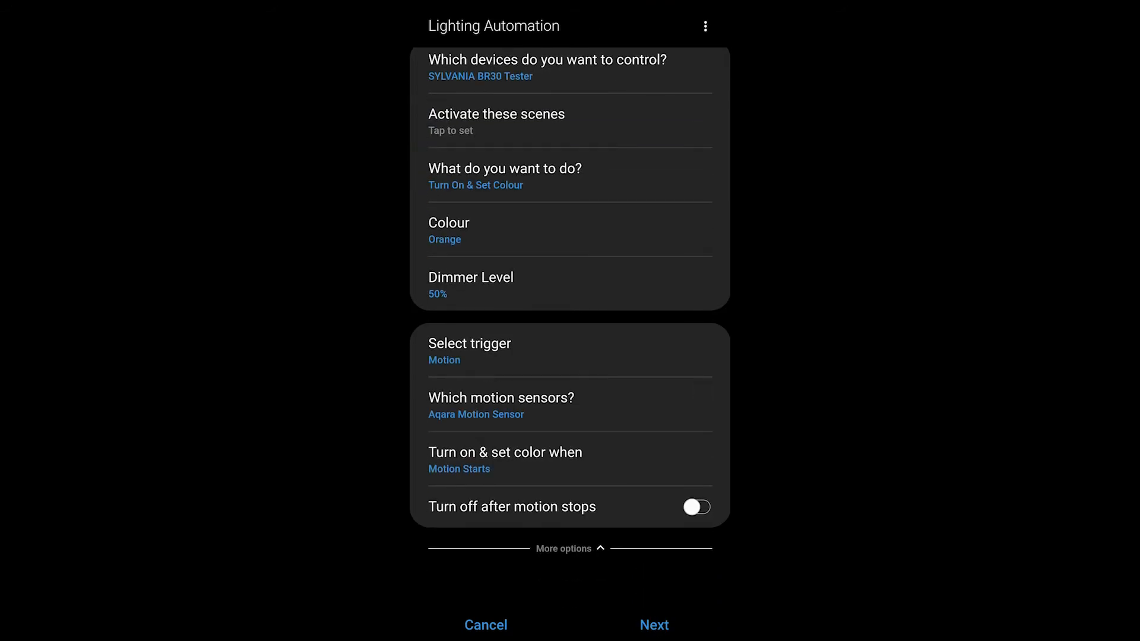
left_click(504, 459)
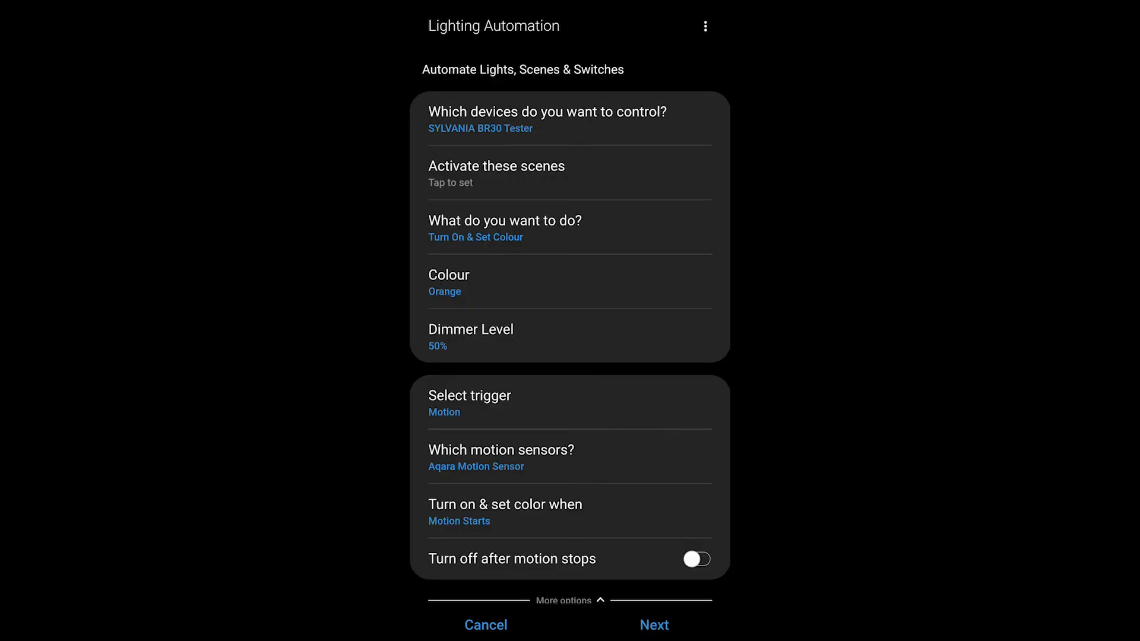
left_click(694, 558)
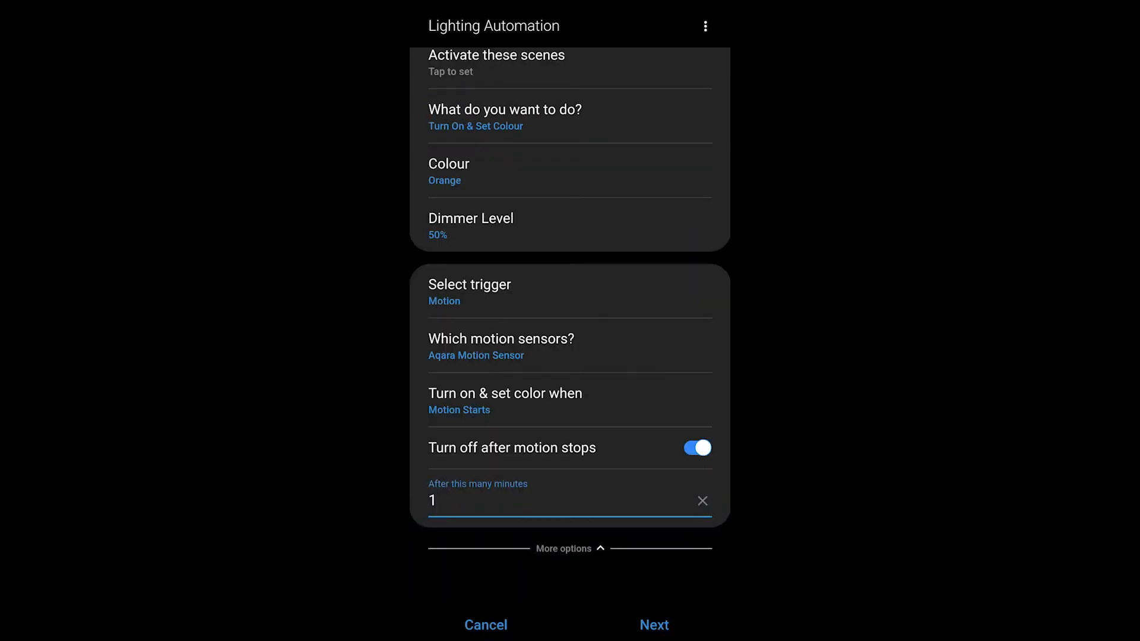
Add an 'Only if illumination is' condition on the Aqara Motion Sensor under More options, then discard it
left_click(570, 549)
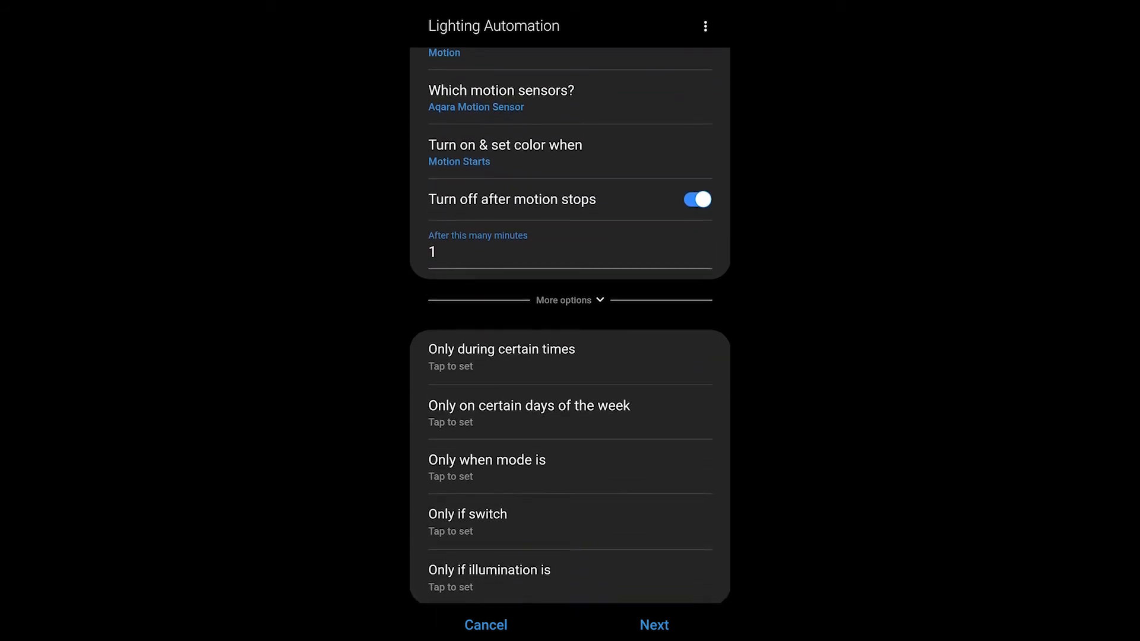
scroll("up", 3)
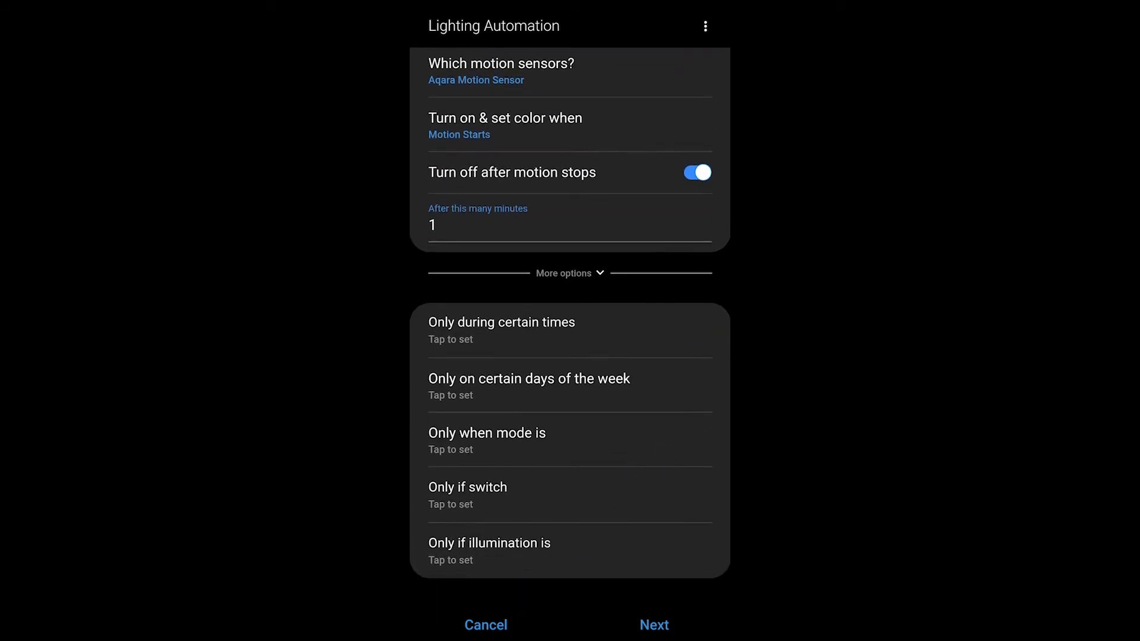
left_click(669, 432)
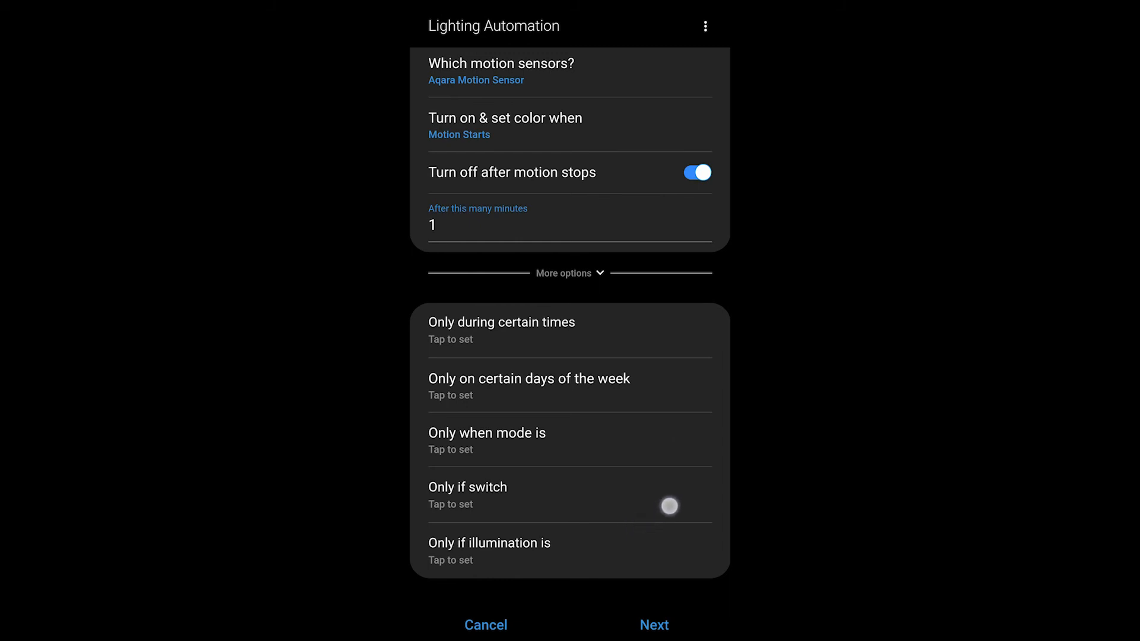
left_click(489, 550)
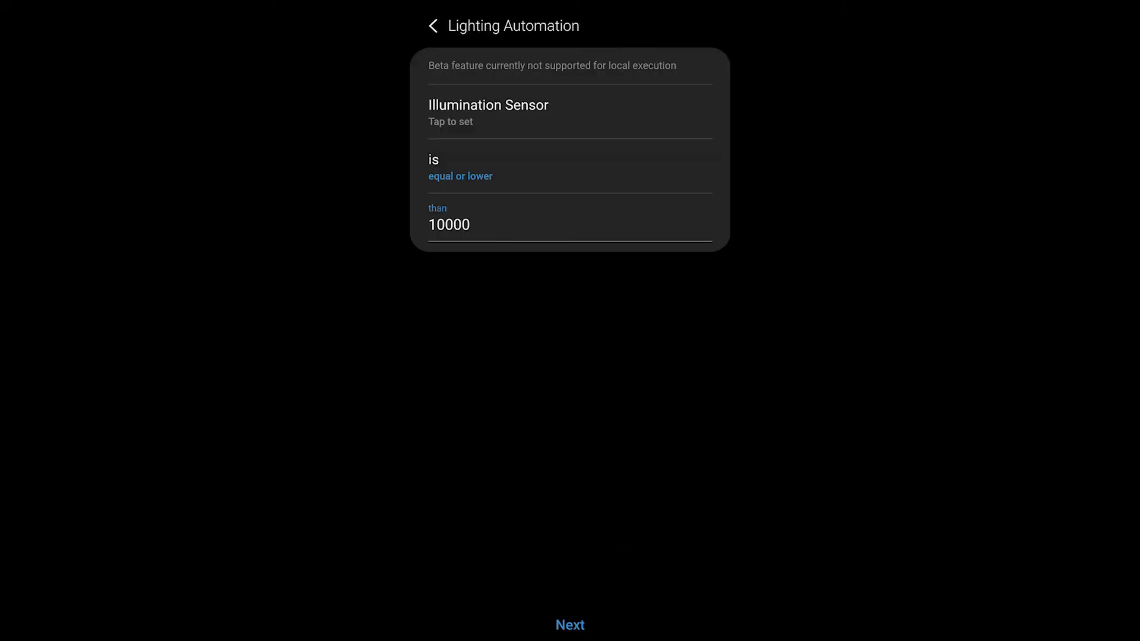
left_click(488, 113)
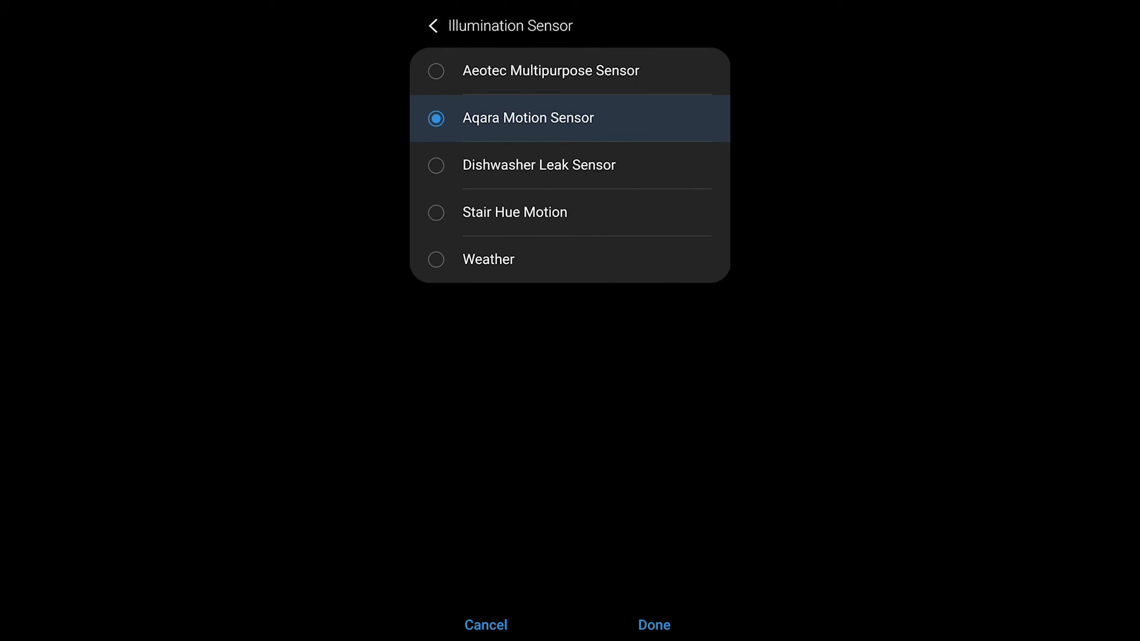
left_click(485, 624)
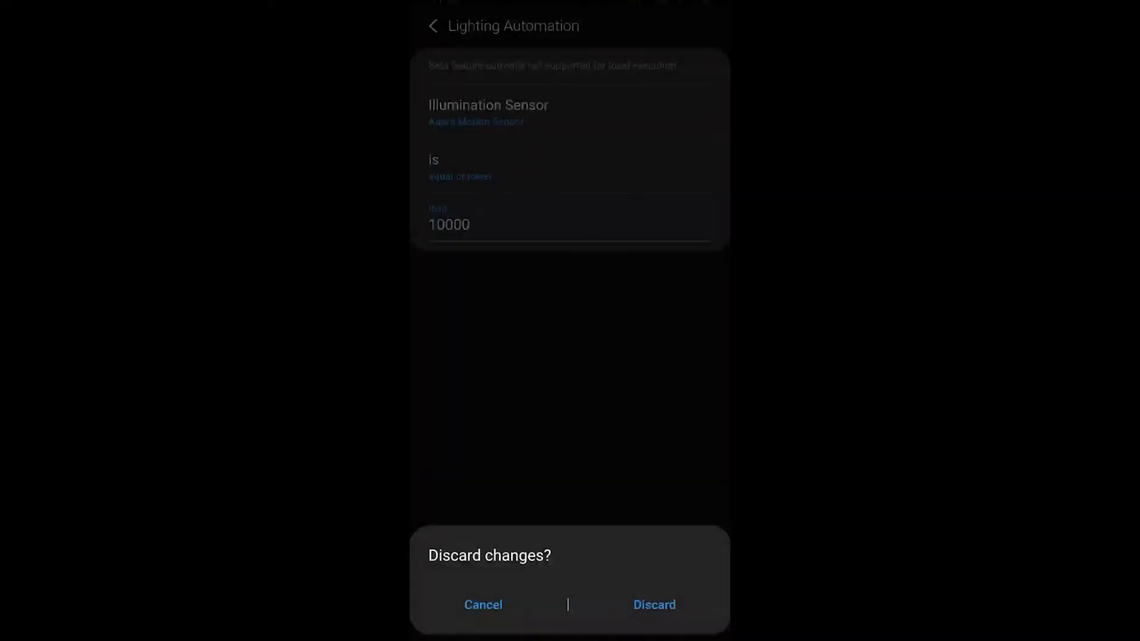
left_click(653, 605)
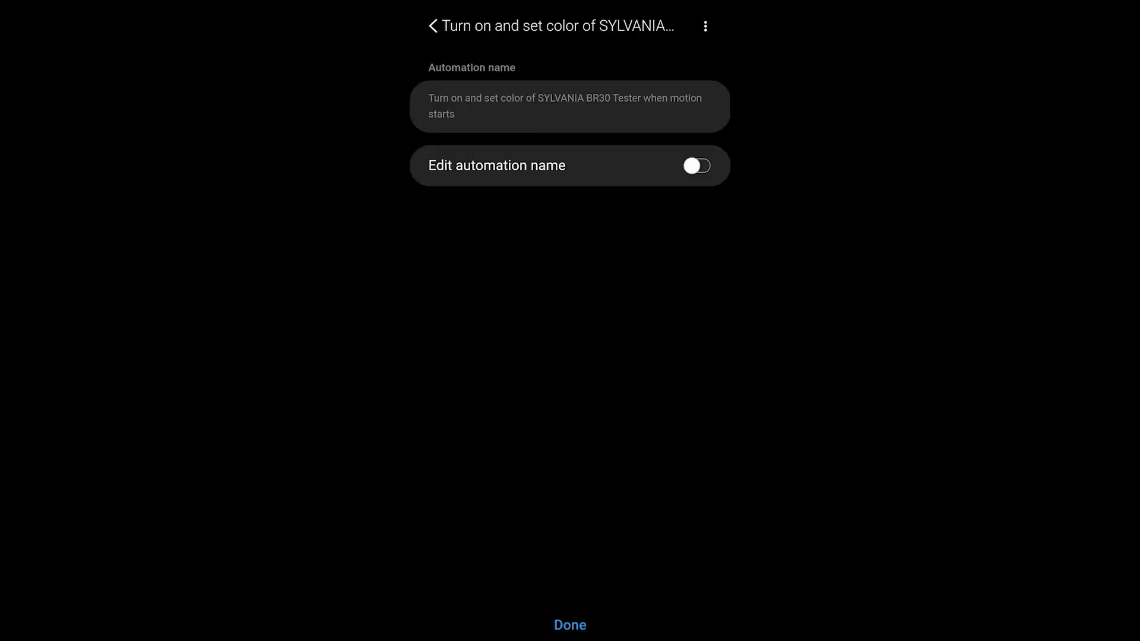
Enable a custom automation name and replace the suggested one by typing 'Aqar'
left_click(694, 166)
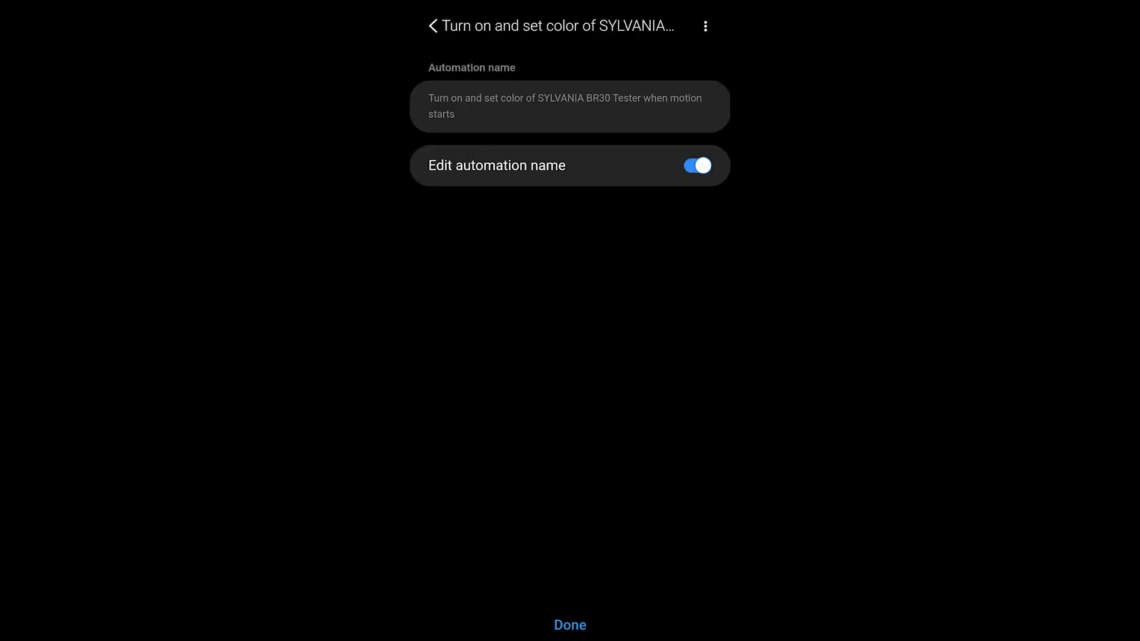
left_click(569, 105)
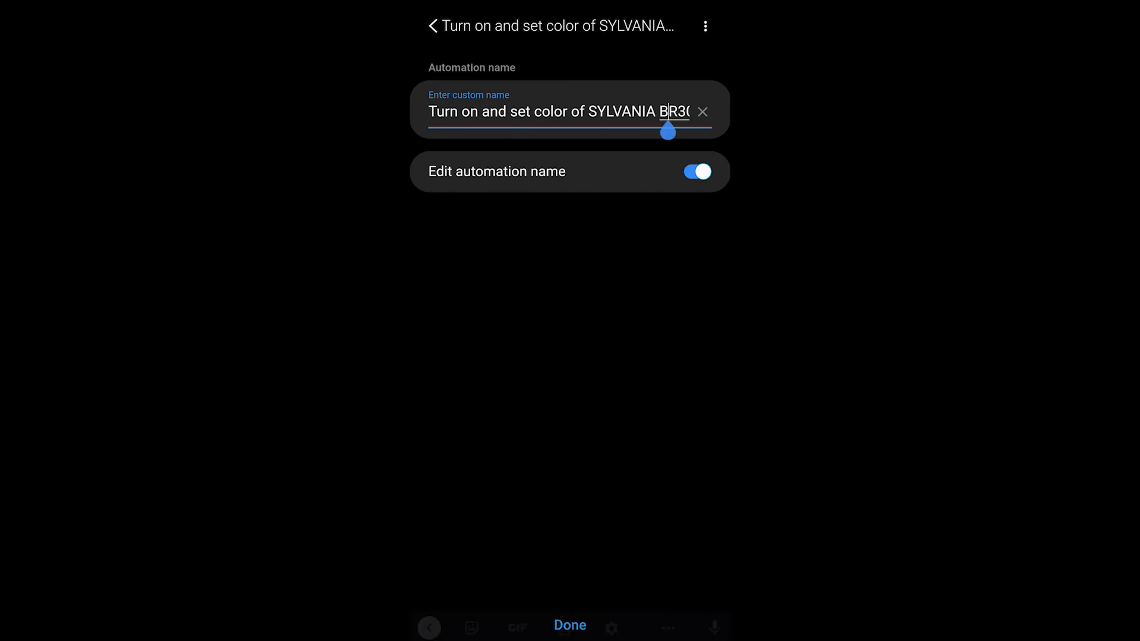
left_click(701, 111)
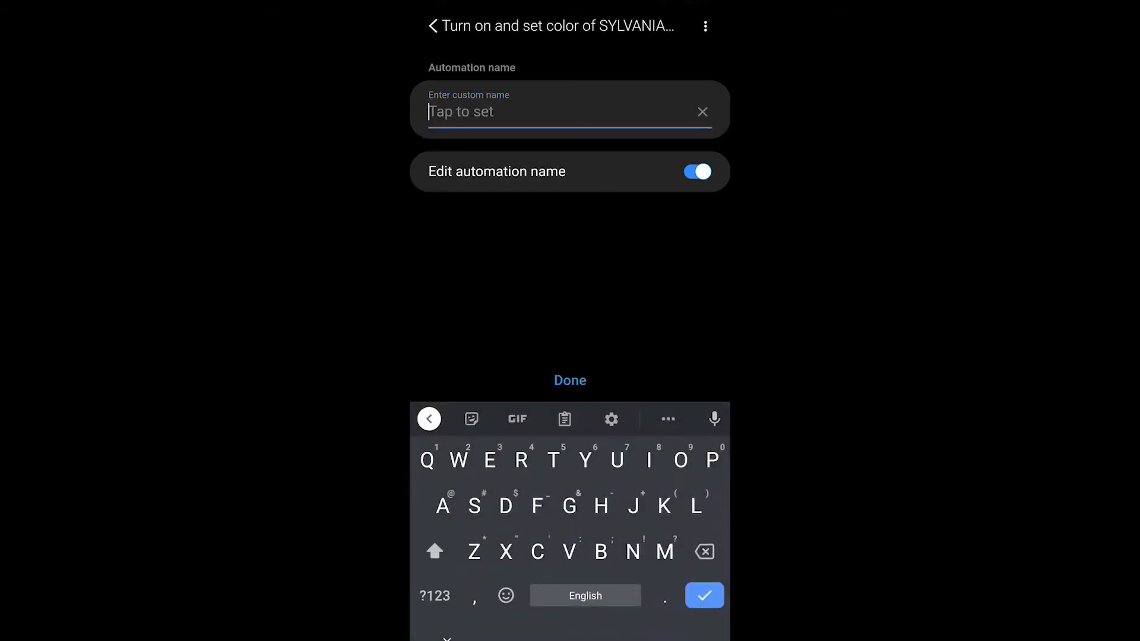
type("Aqar")
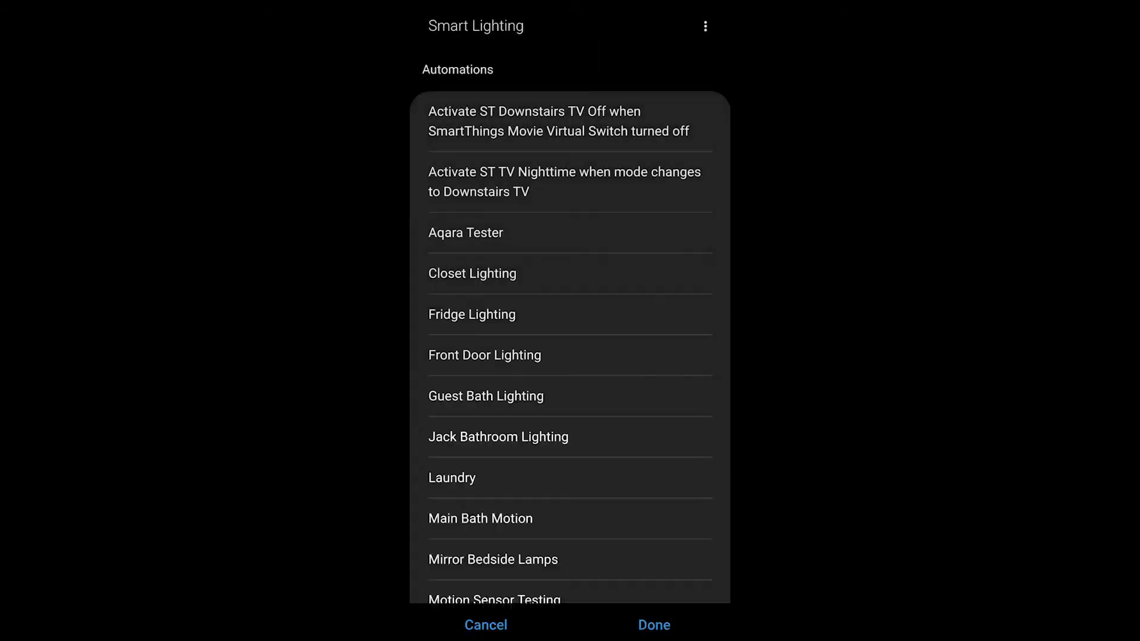
scroll("down", 3)
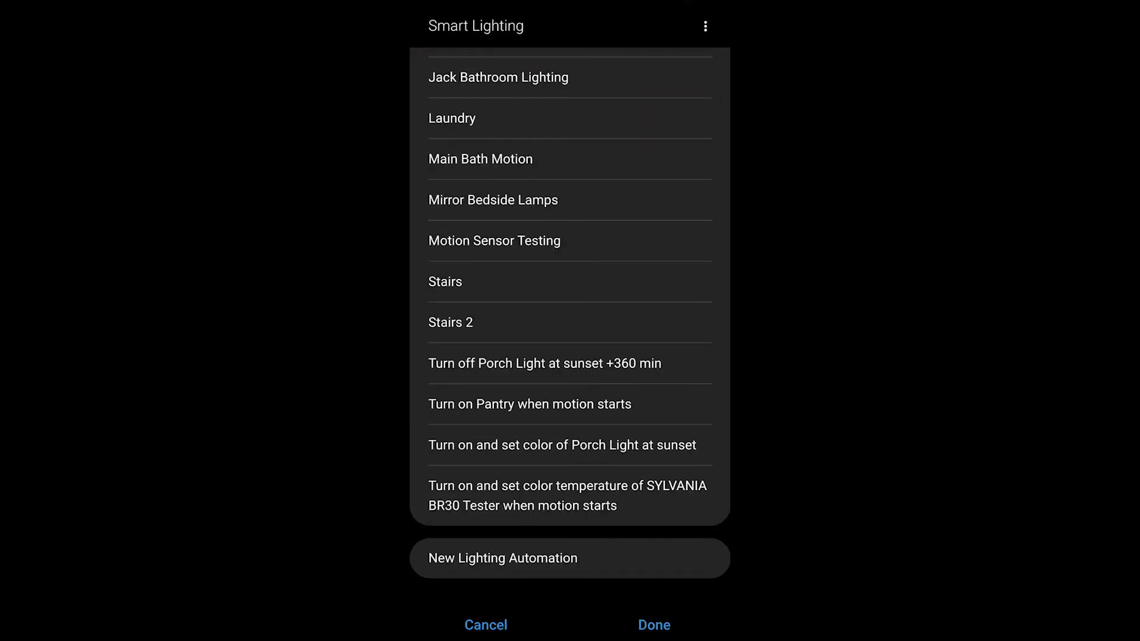